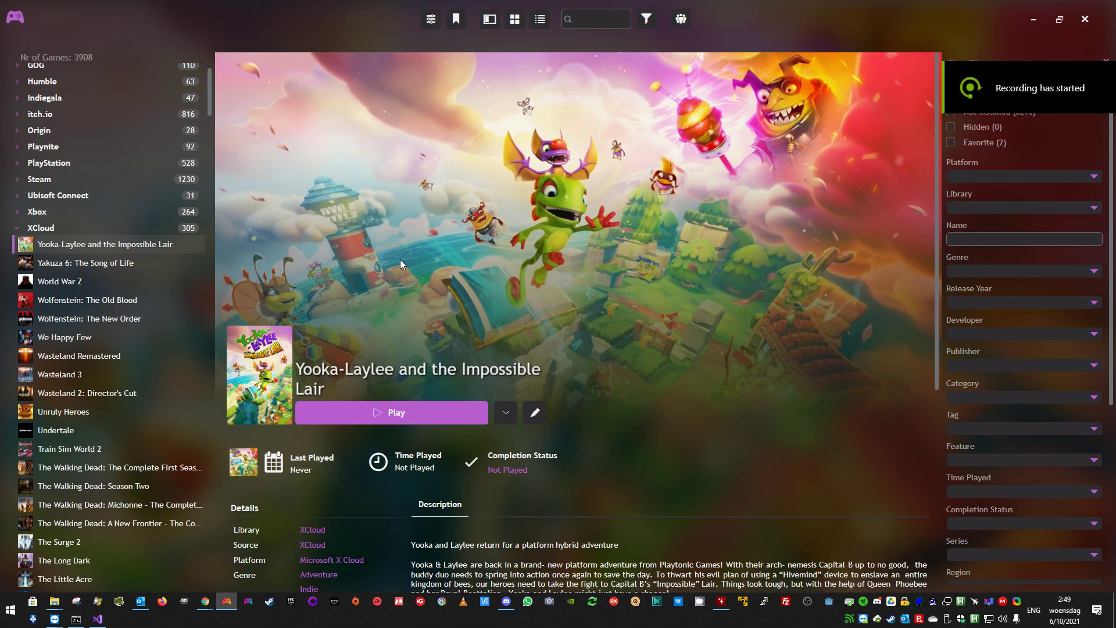
pyautogui.moveTo(111, 261)
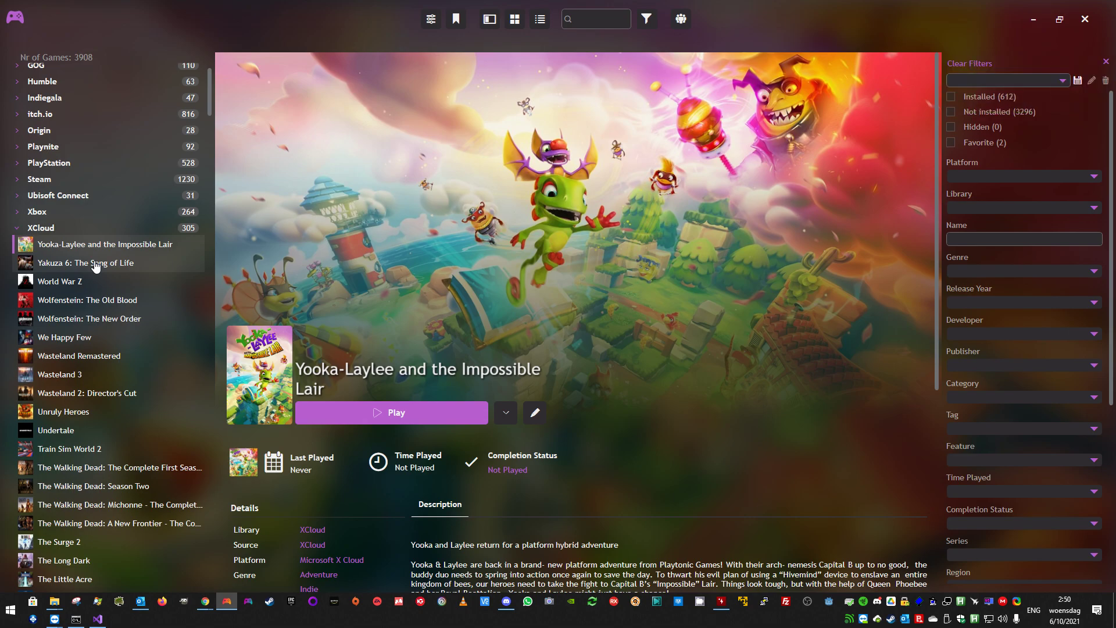
pyautogui.moveTo(80, 276)
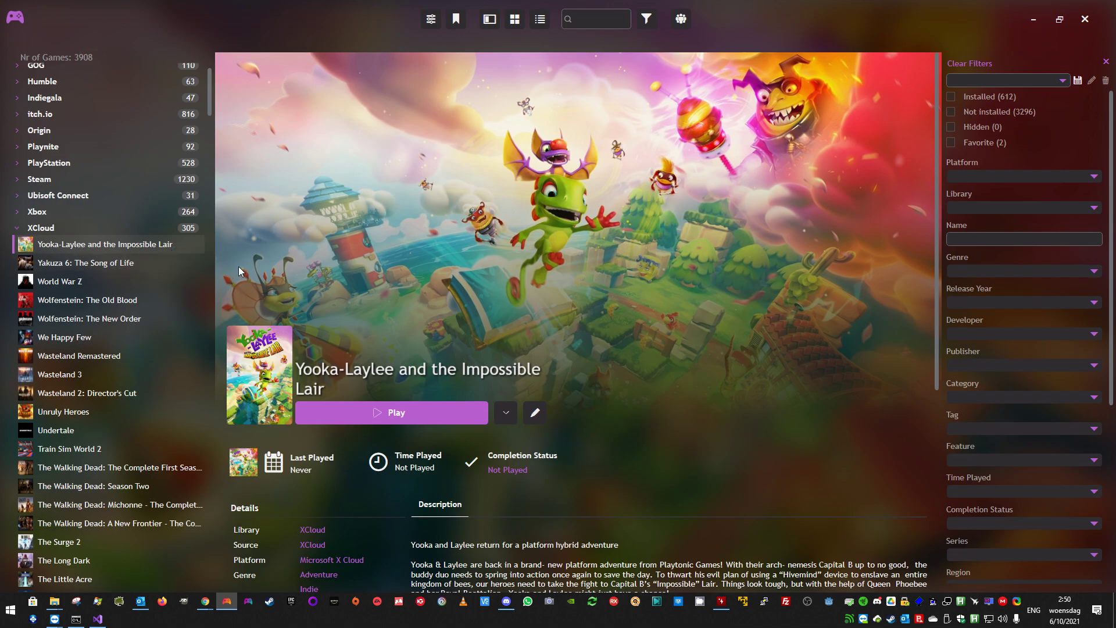
pyautogui.moveTo(327, 356)
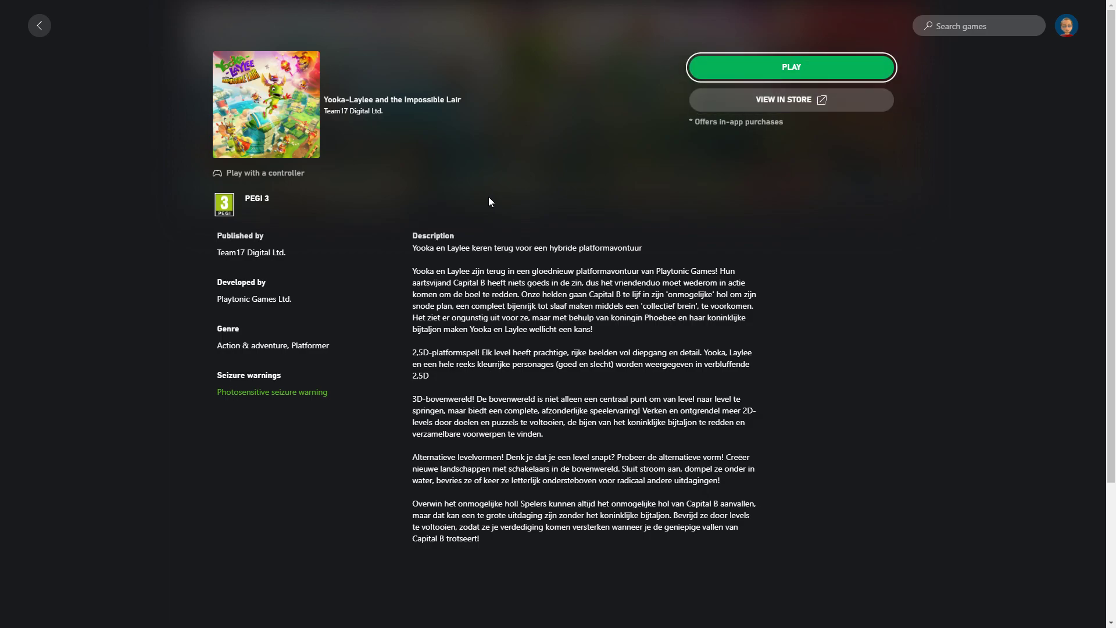
# Stream Yooka-Laylee and the Impossible Lair to its title screen, then close the kiosk browser.
pyautogui.click(790, 67)
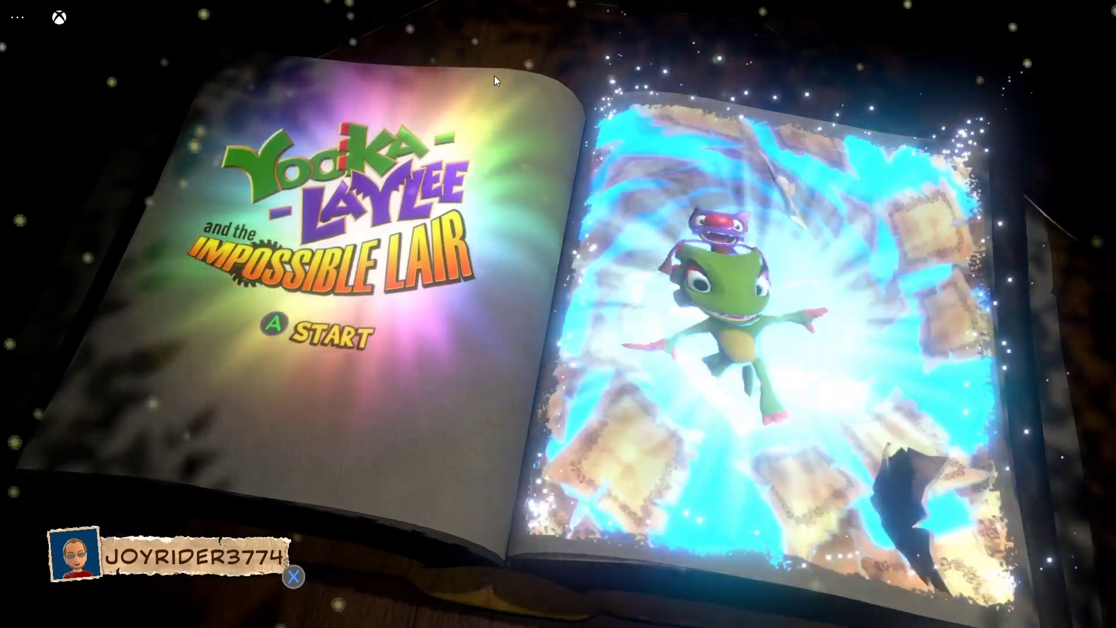
pyautogui.press('Xbox')
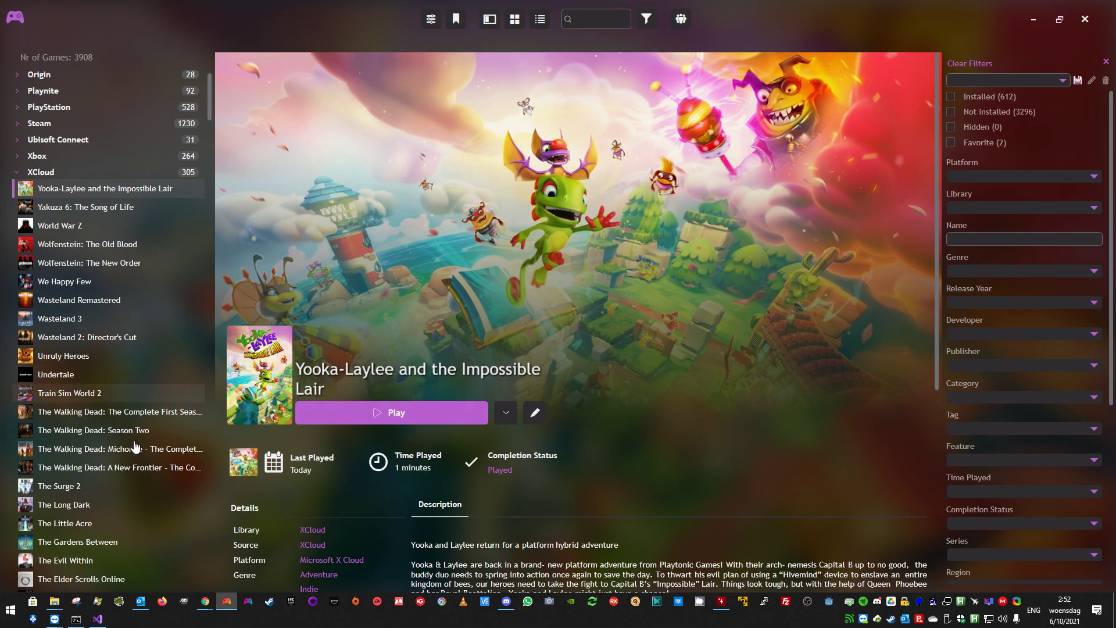
pyautogui.moveTo(83, 282)
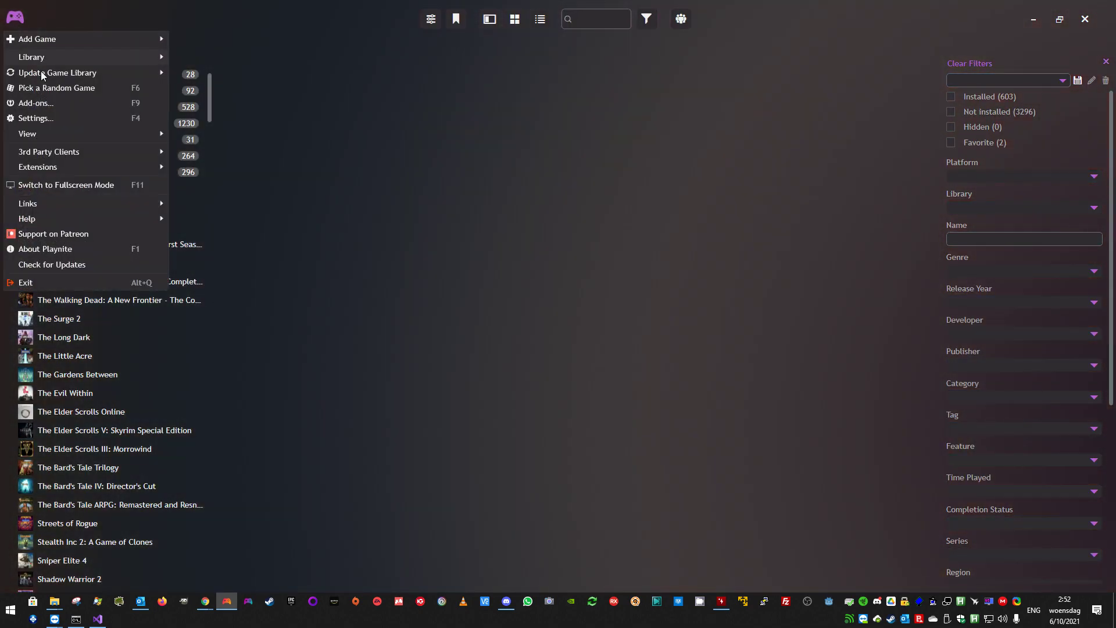
pyautogui.moveTo(57, 72)
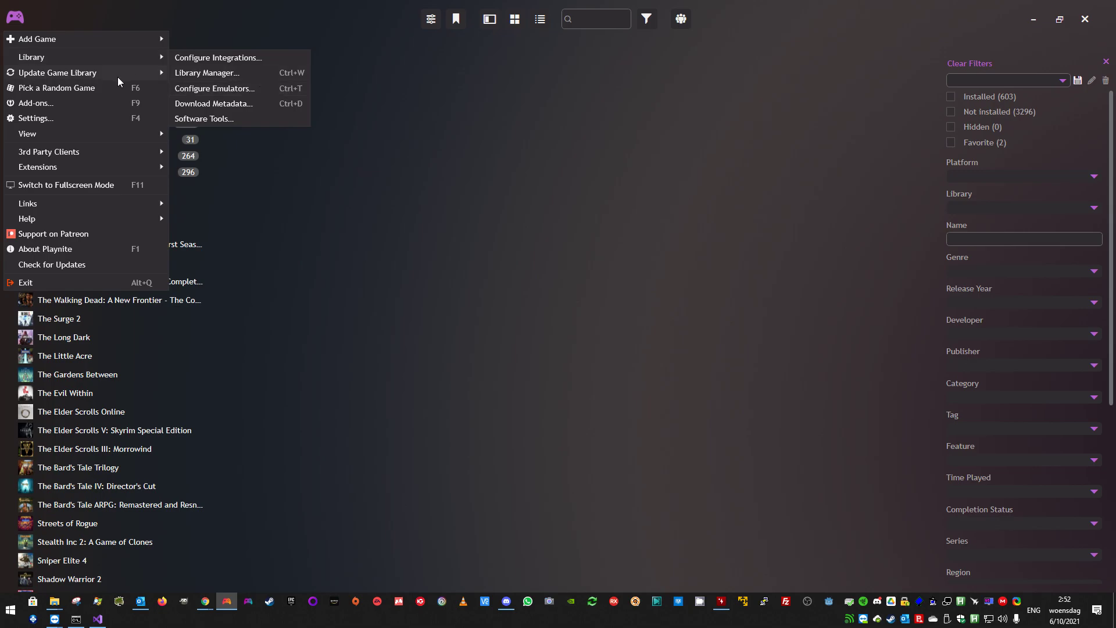
# Run Update Game Library, then select Wolfenstein: The Old Blood's XCloud entry.
pyautogui.click(57, 72)
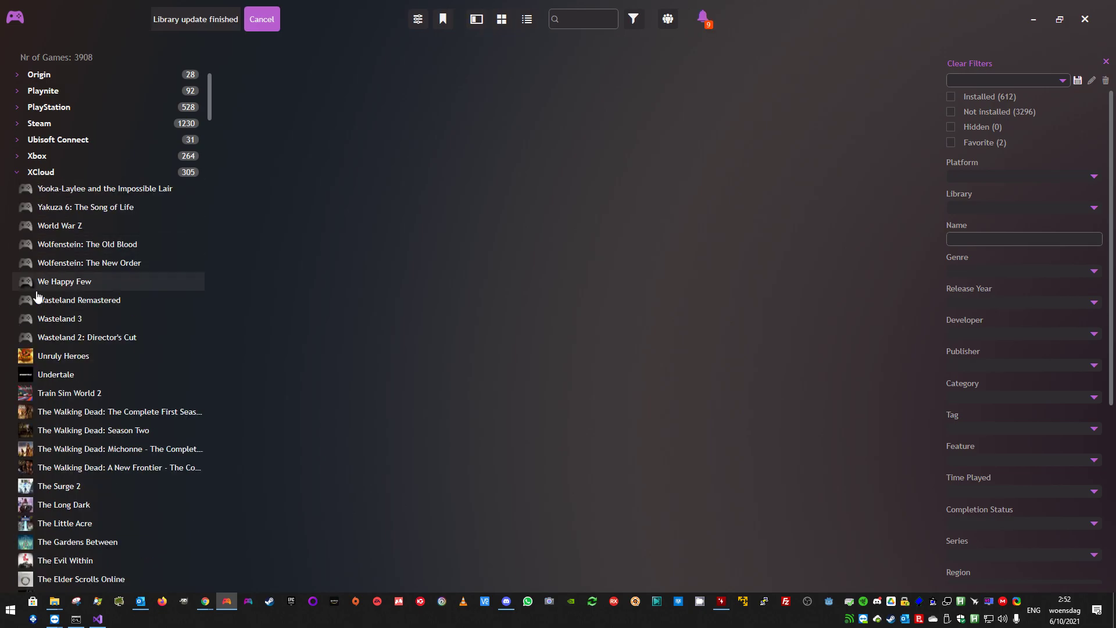
pyautogui.click(88, 245)
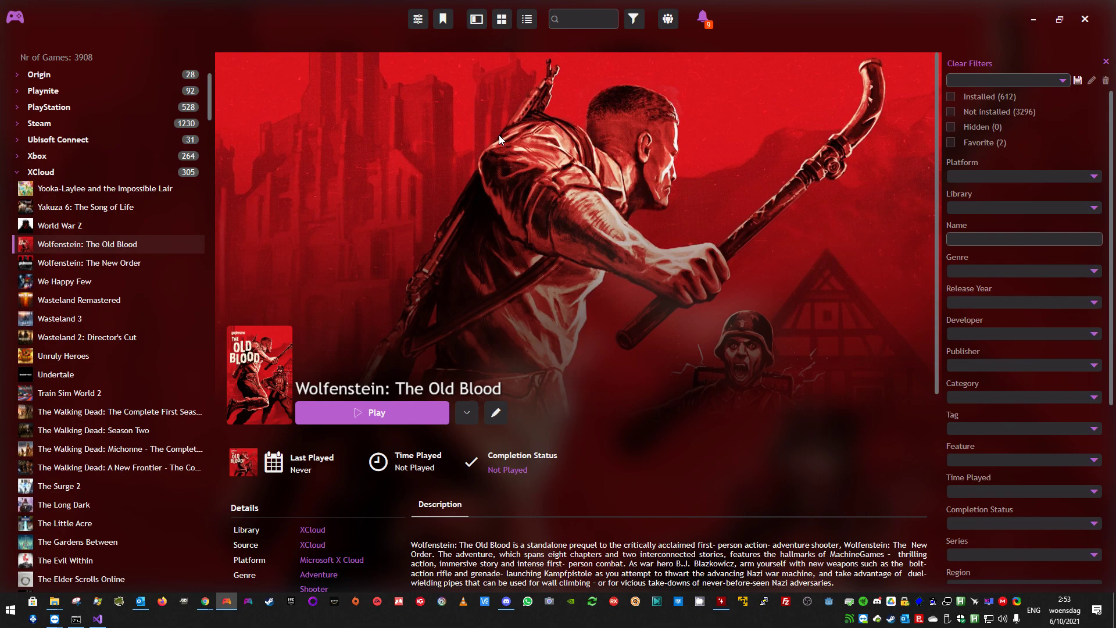
pyautogui.moveTo(20, 12)
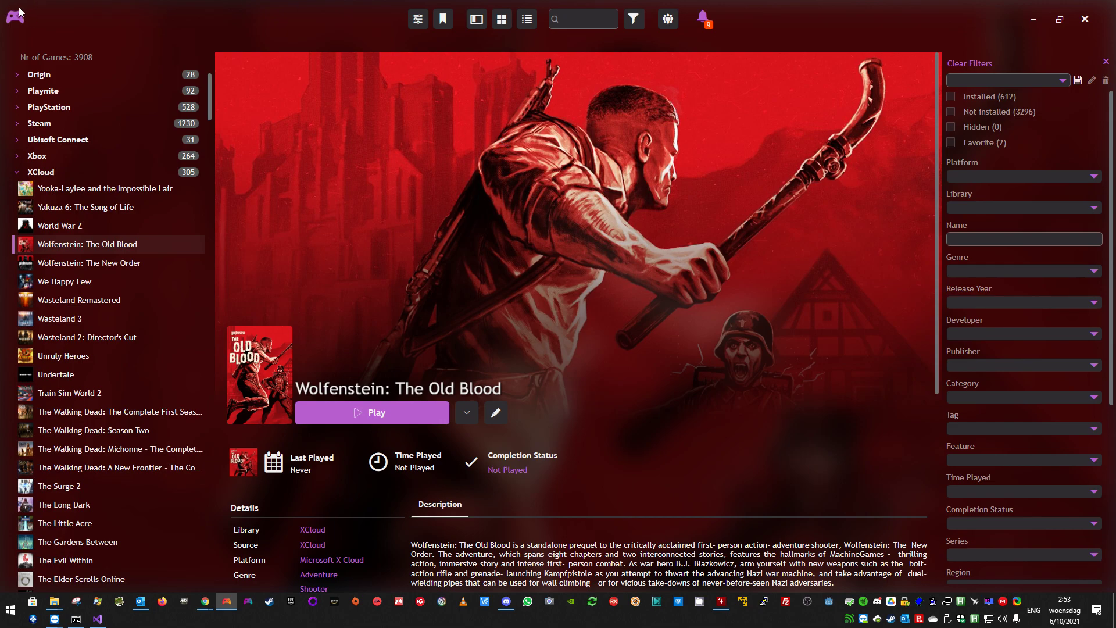
# Reach the XCloud extension settings under Add-ons > Libraries and expand the Region list.
pyautogui.click(15, 17)
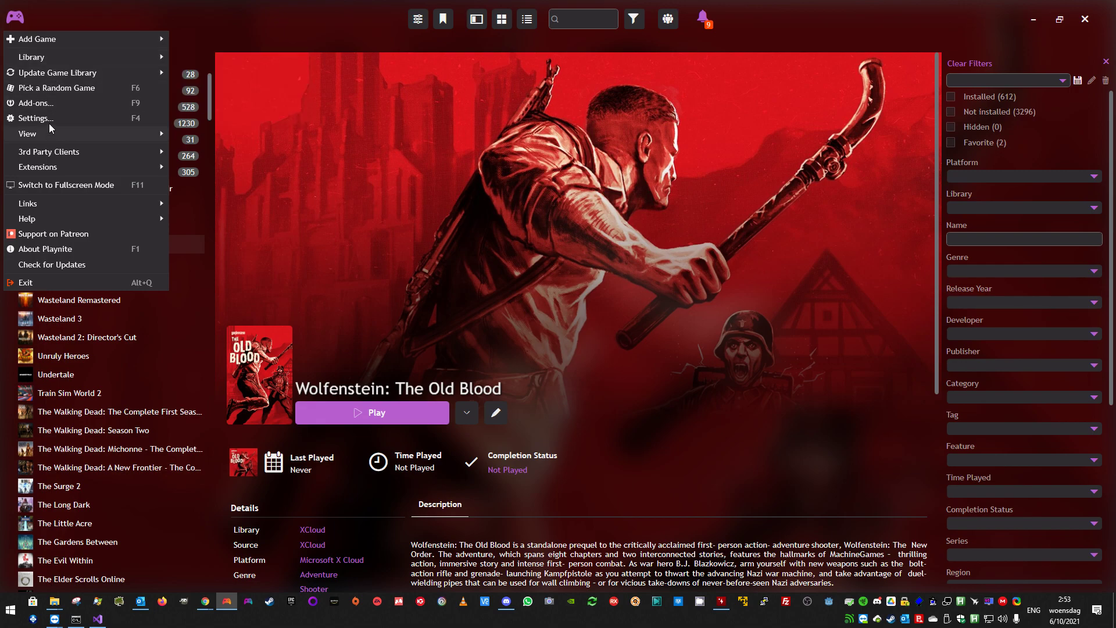
pyautogui.click(34, 103)
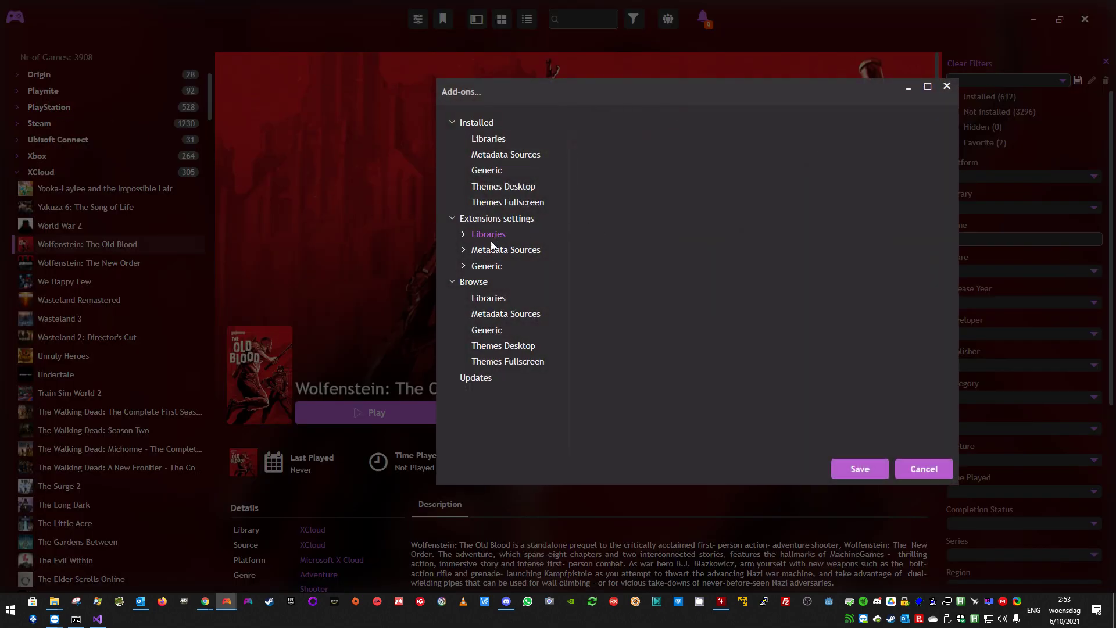
pyautogui.click(486, 266)
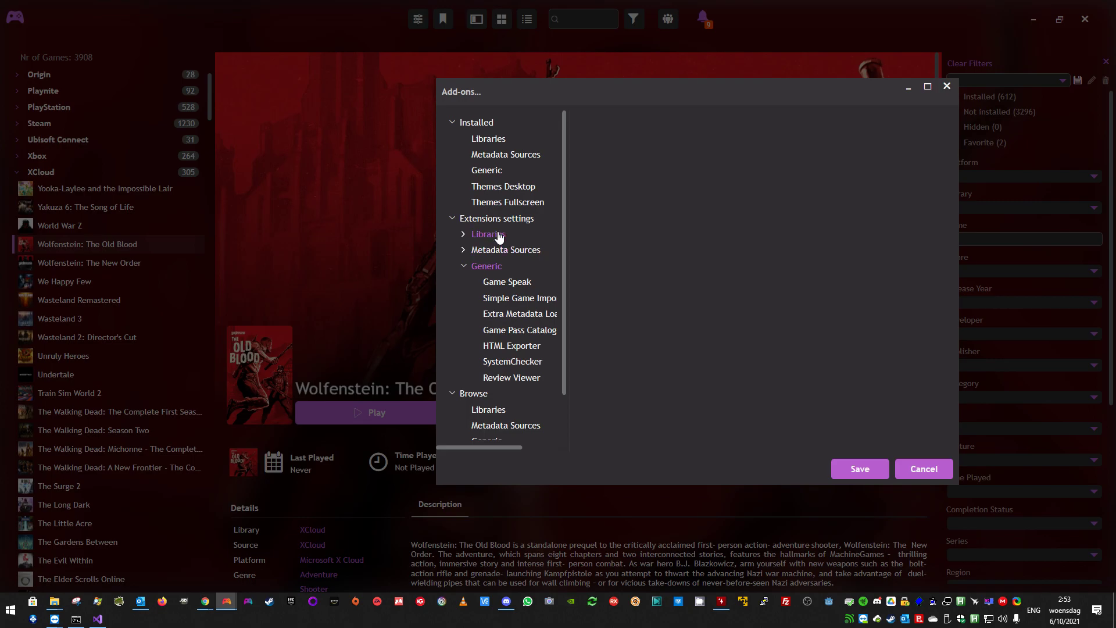
pyautogui.click(486, 235)
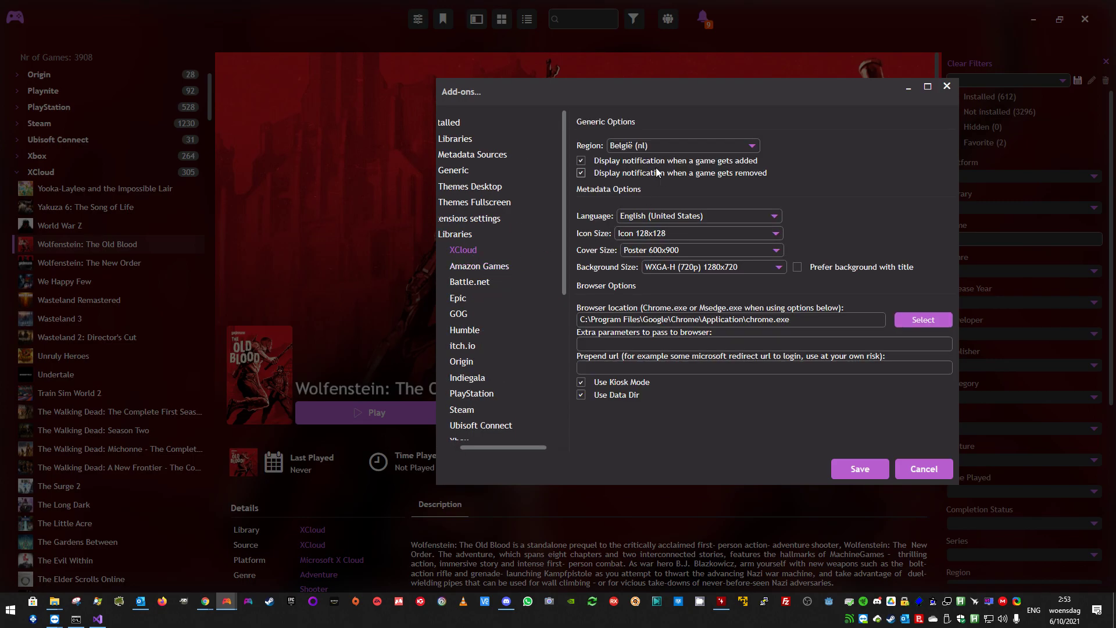
pyautogui.moveTo(565, 67)
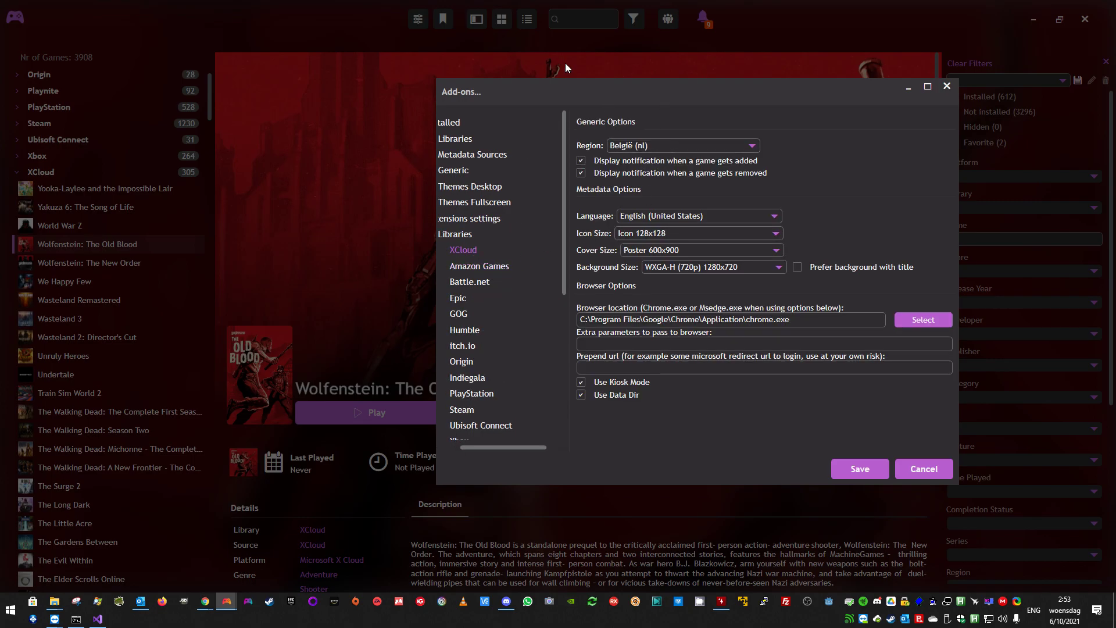
pyautogui.moveTo(726, 140)
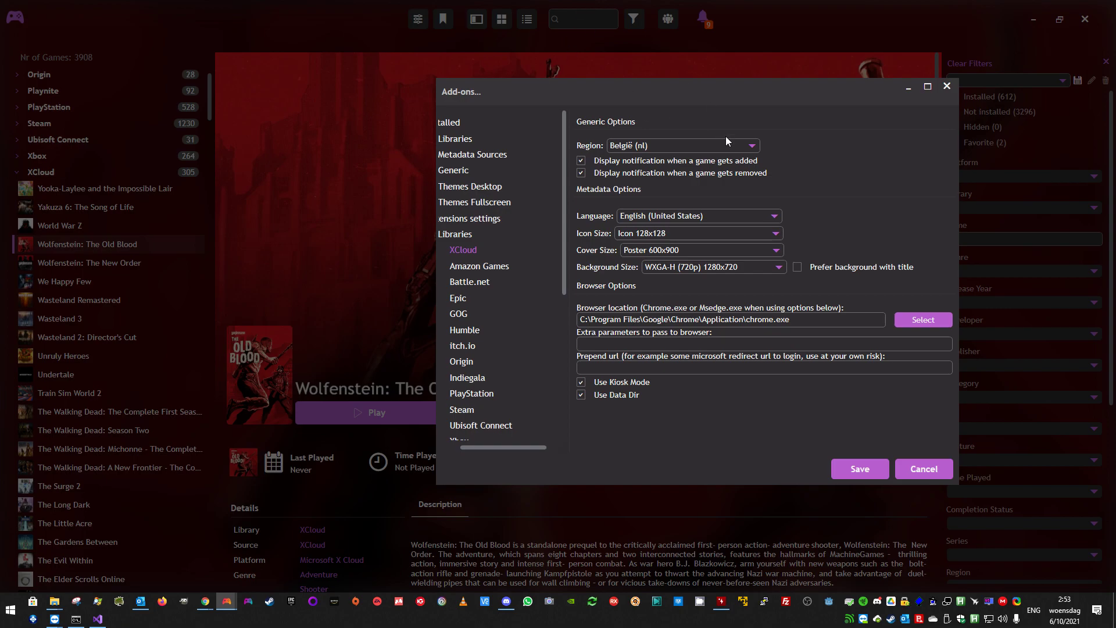
pyautogui.click(751, 145)
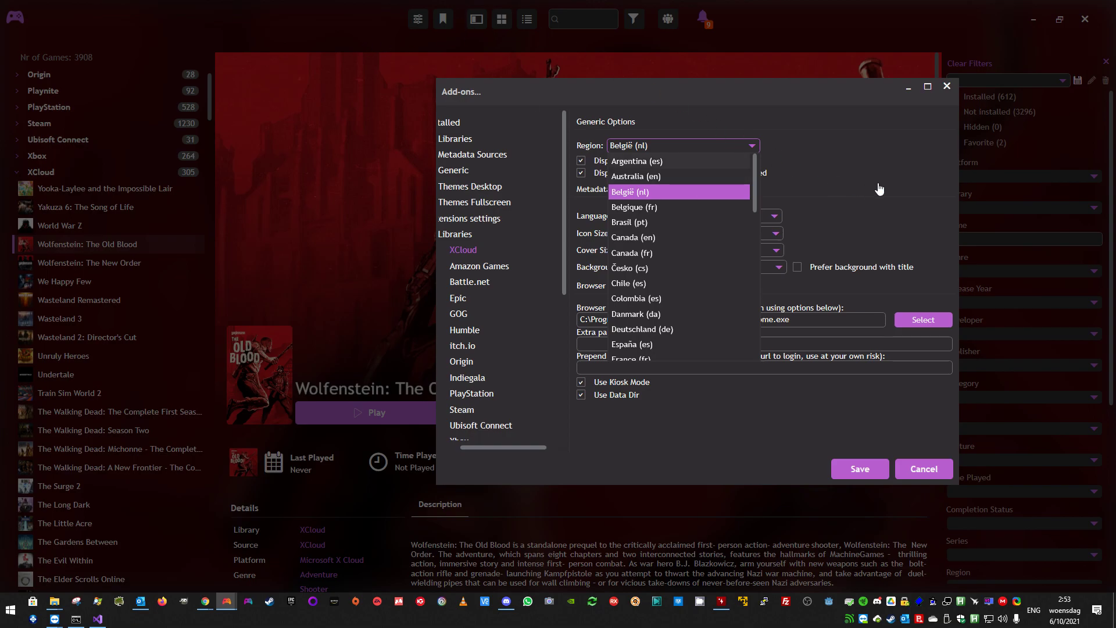
pyautogui.click(629, 192)
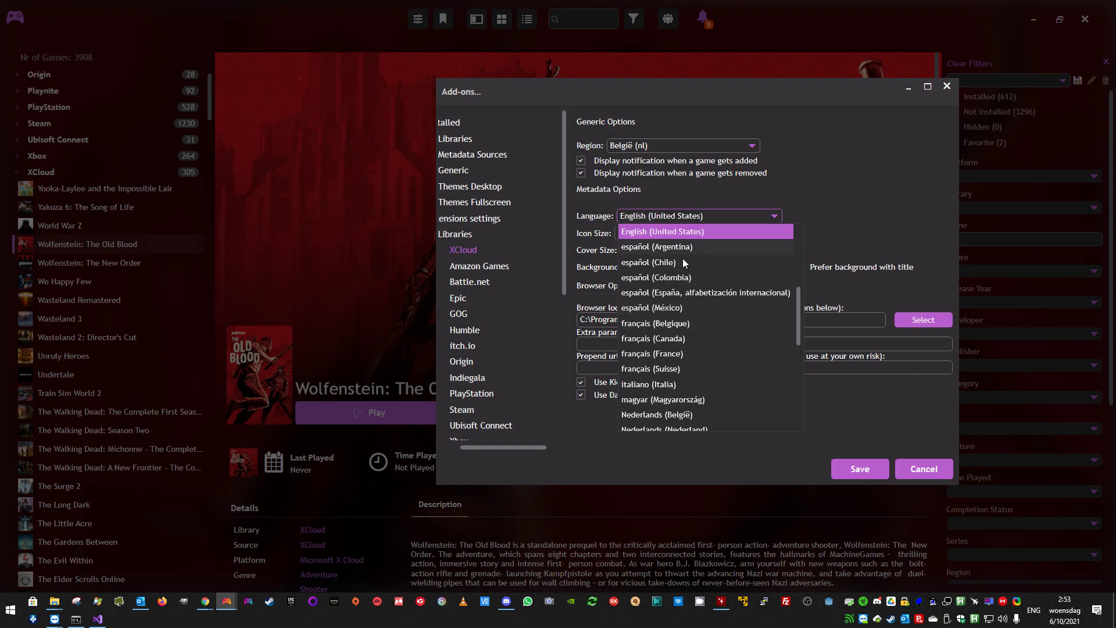
pyautogui.moveTo(632, 345)
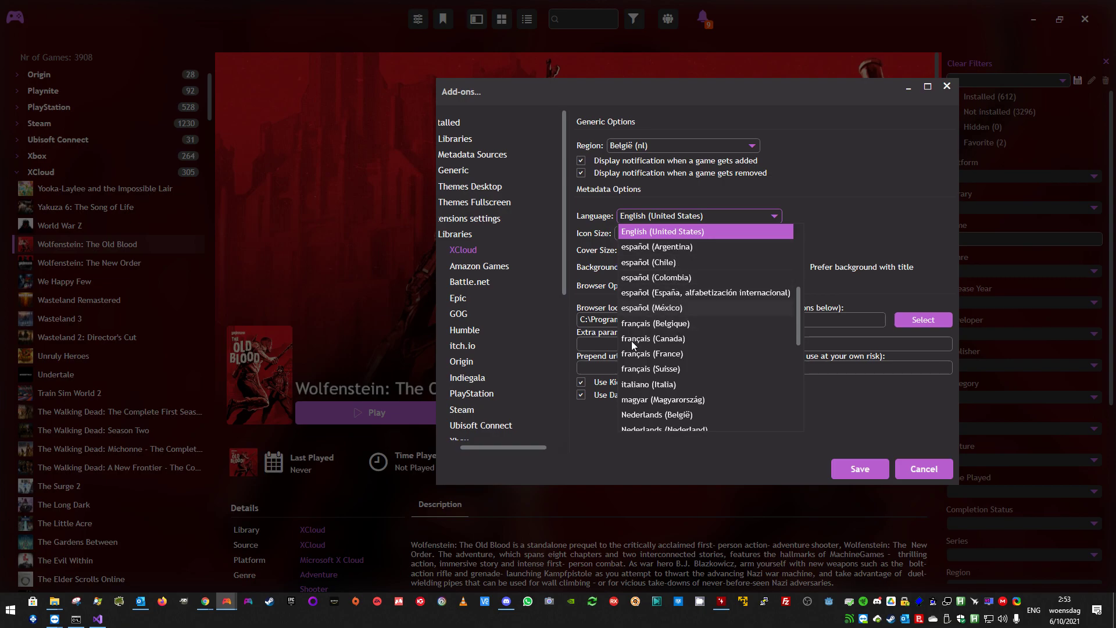
pyautogui.click(662, 216)
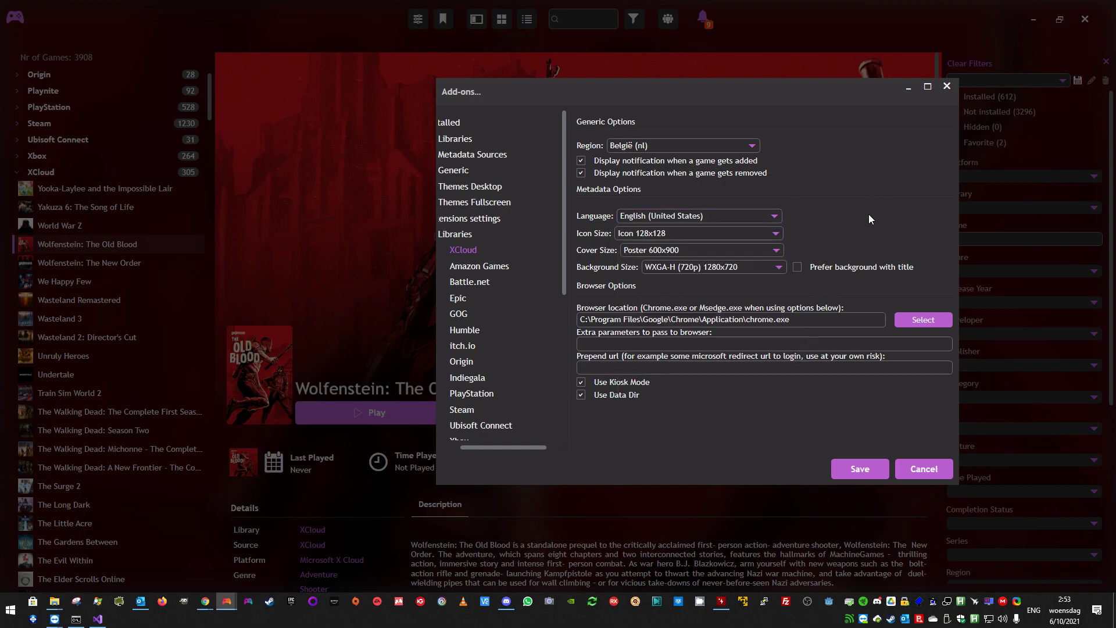
pyautogui.click(698, 232)
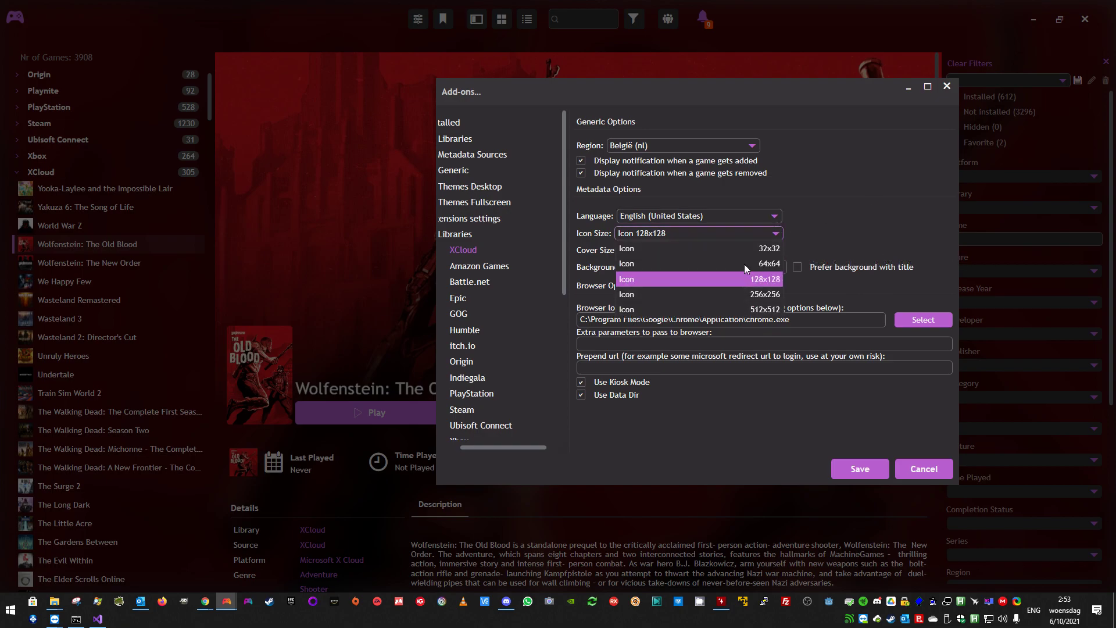
pyautogui.moveTo(774, 282)
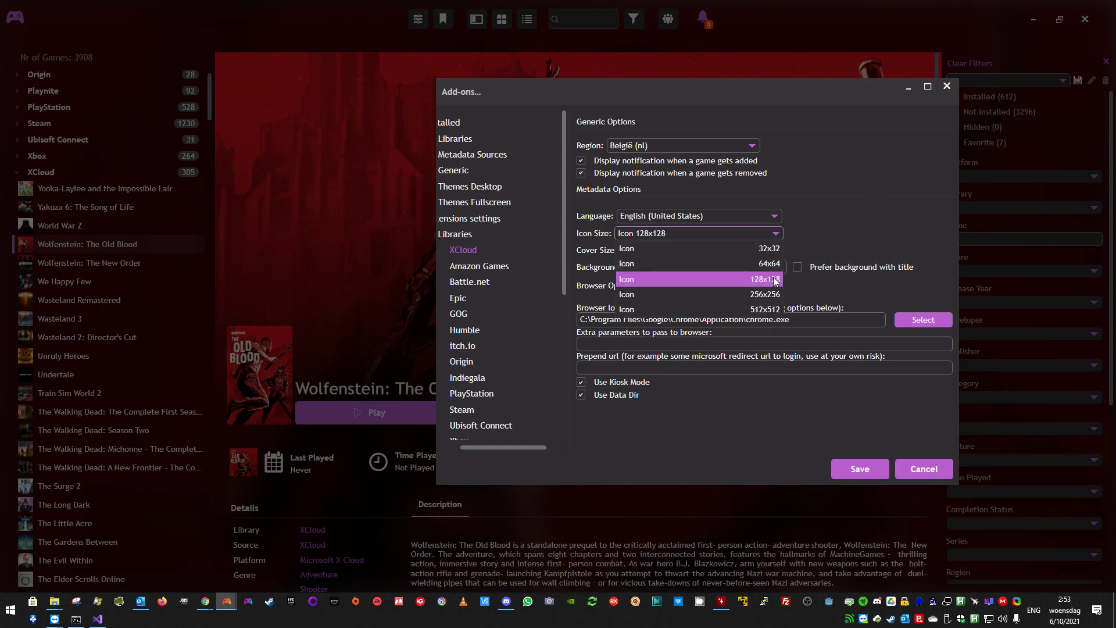
pyautogui.moveTo(764, 286)
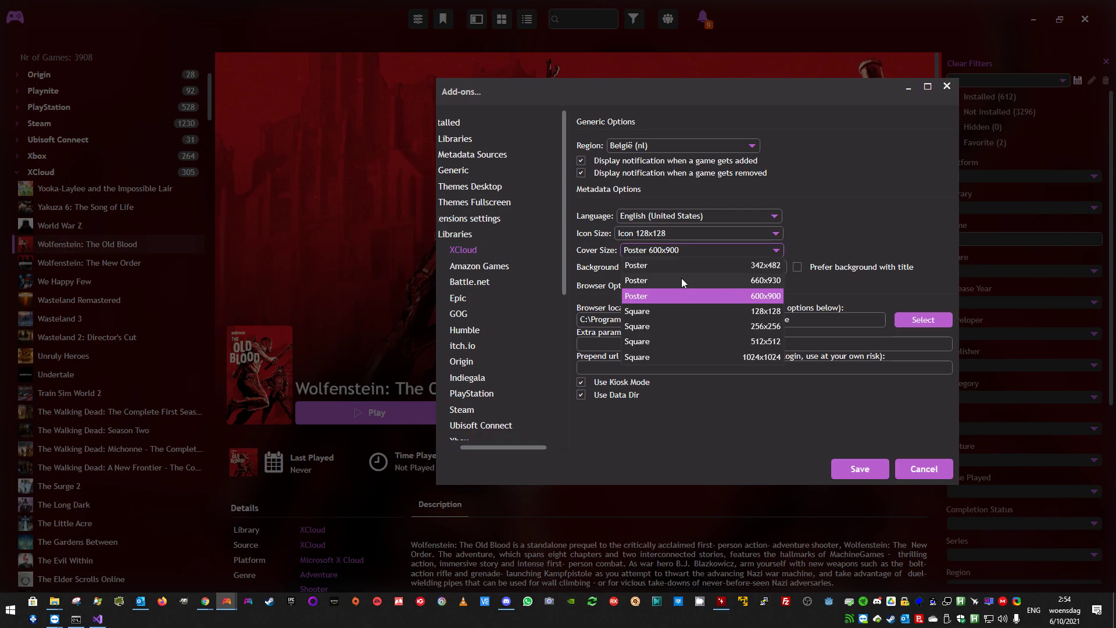
pyautogui.moveTo(247, 359)
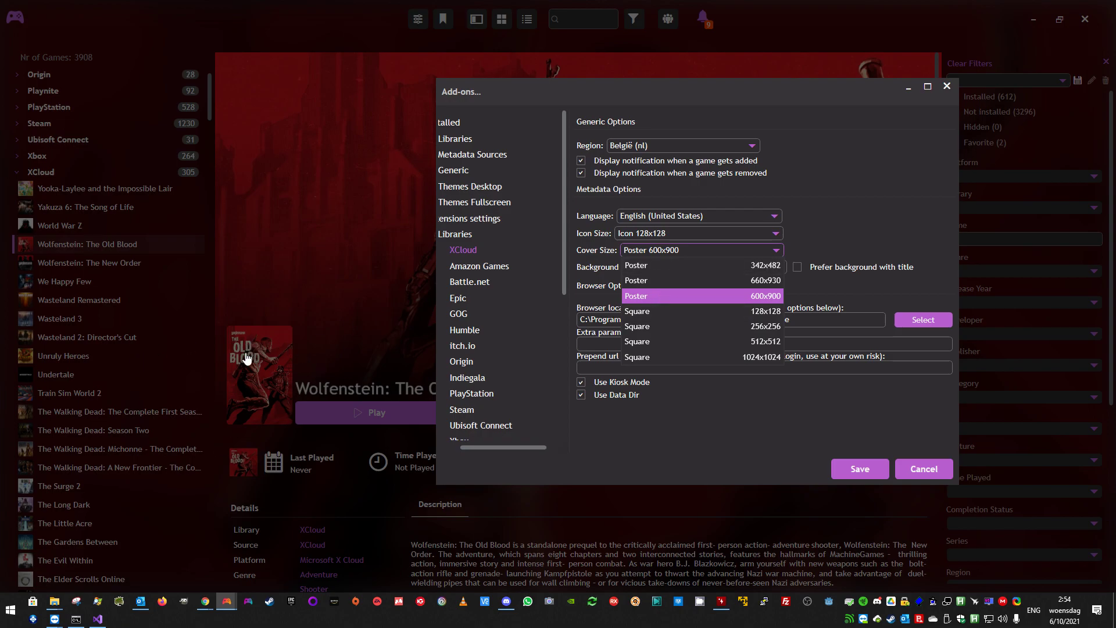
pyautogui.moveTo(255, 377)
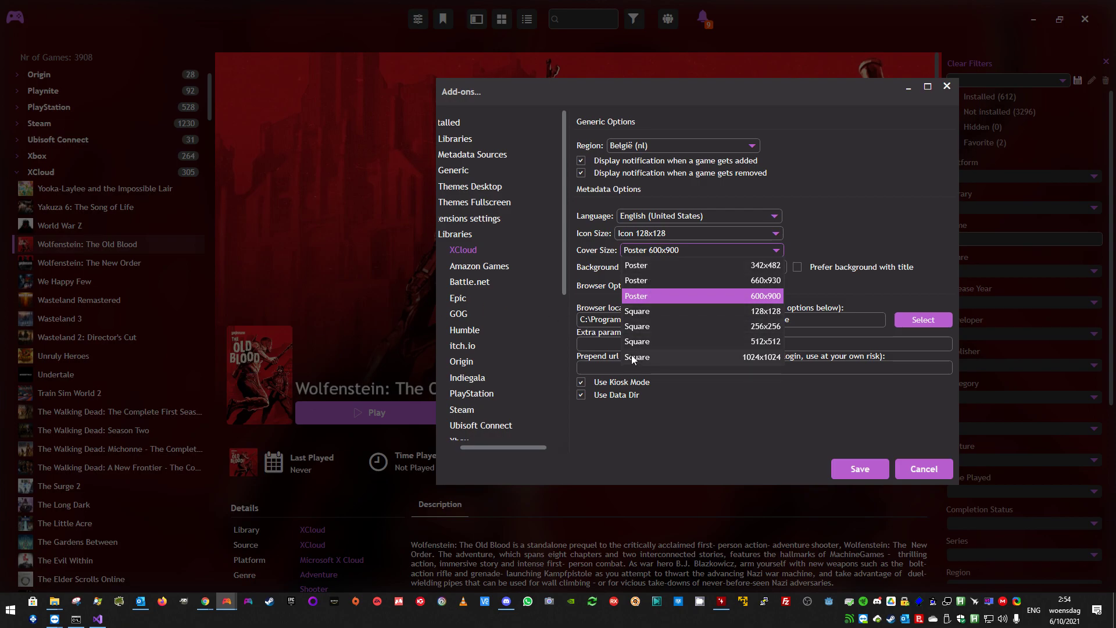
pyautogui.moveTo(841, 250)
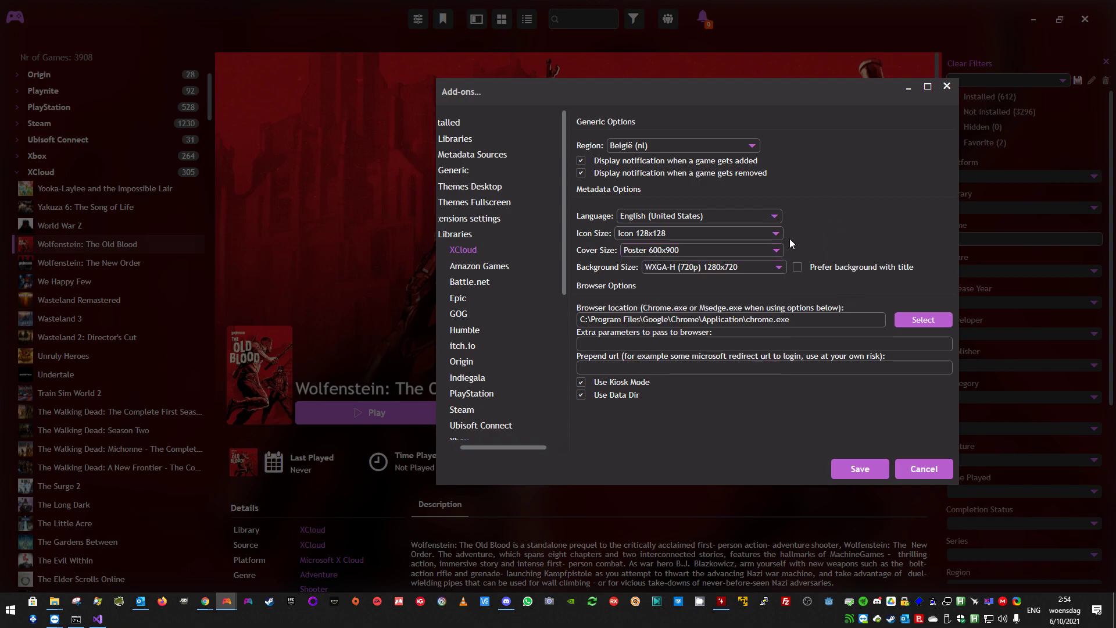
pyautogui.click(778, 267)
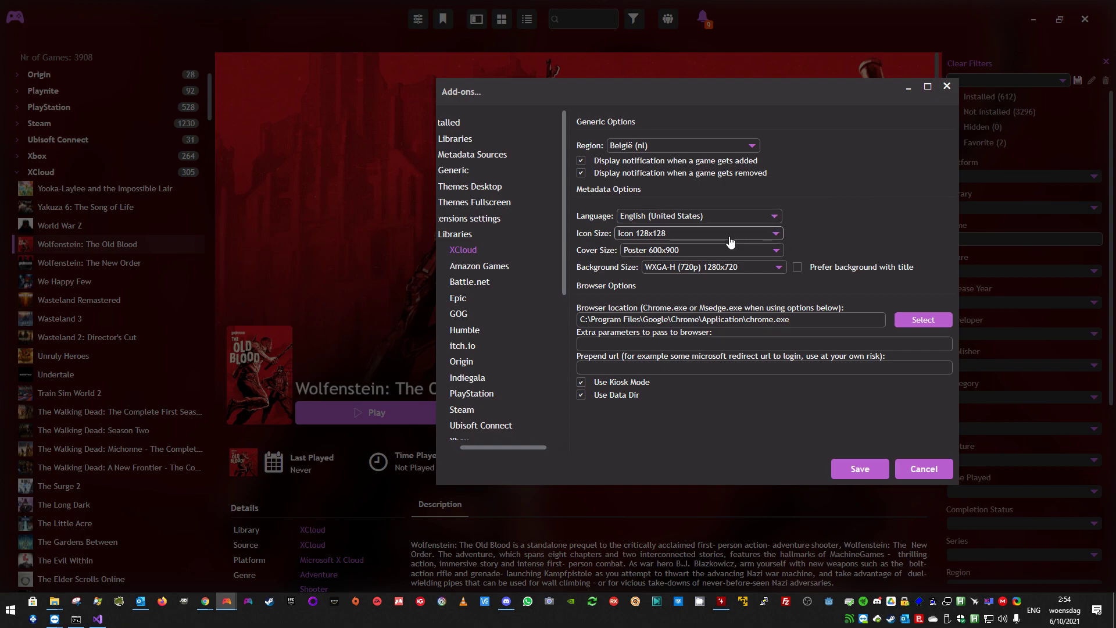
pyautogui.tripleClick(730, 319)
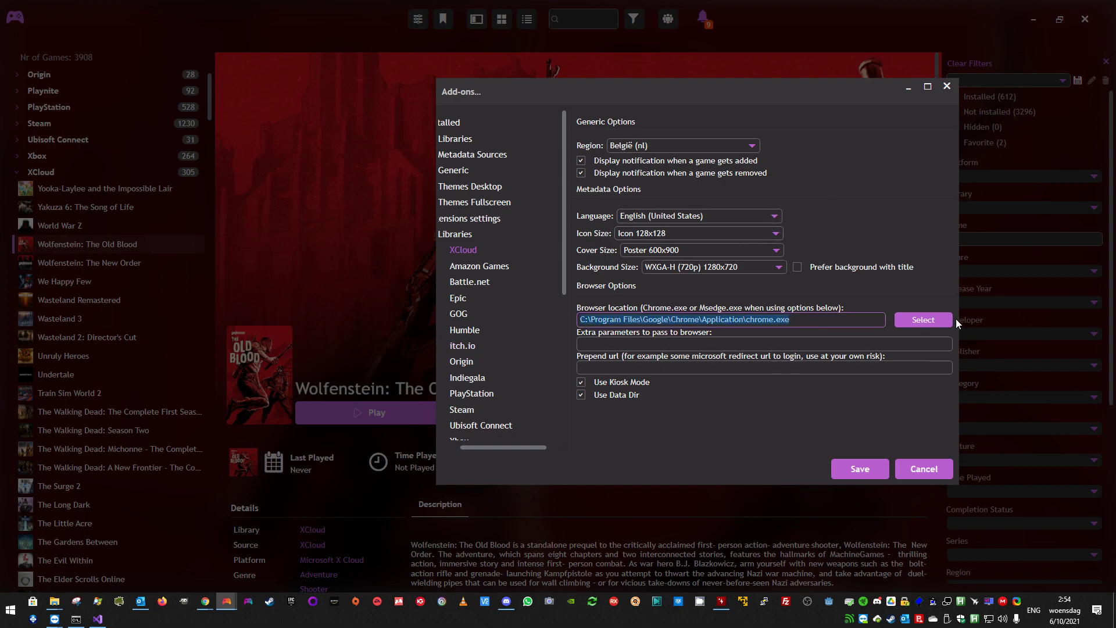
pyautogui.click(923, 320)
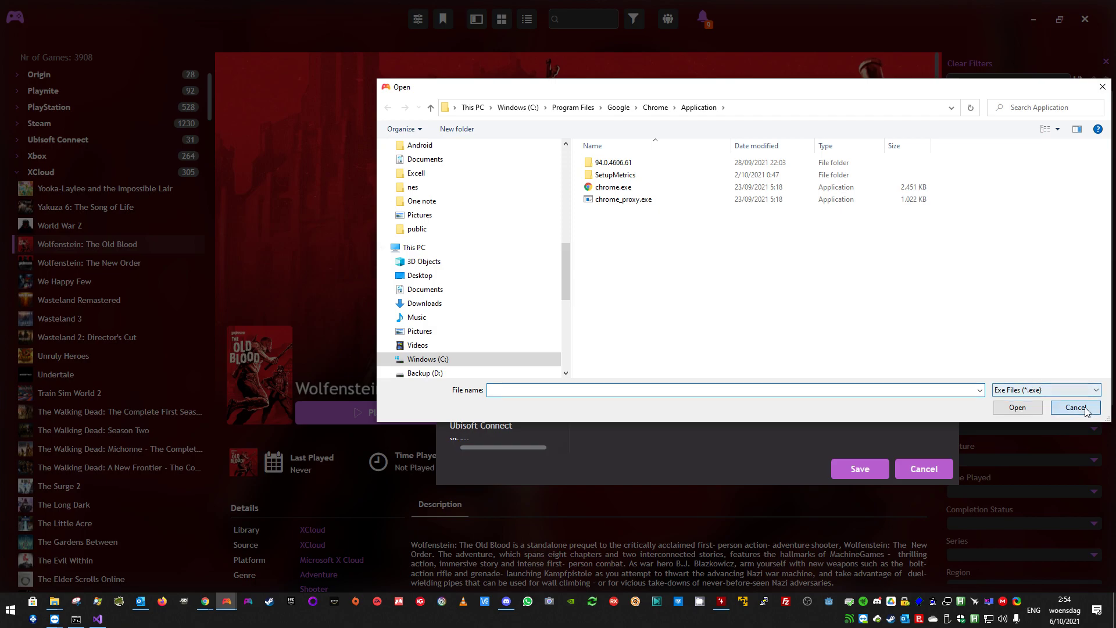
pyautogui.click(1075, 407)
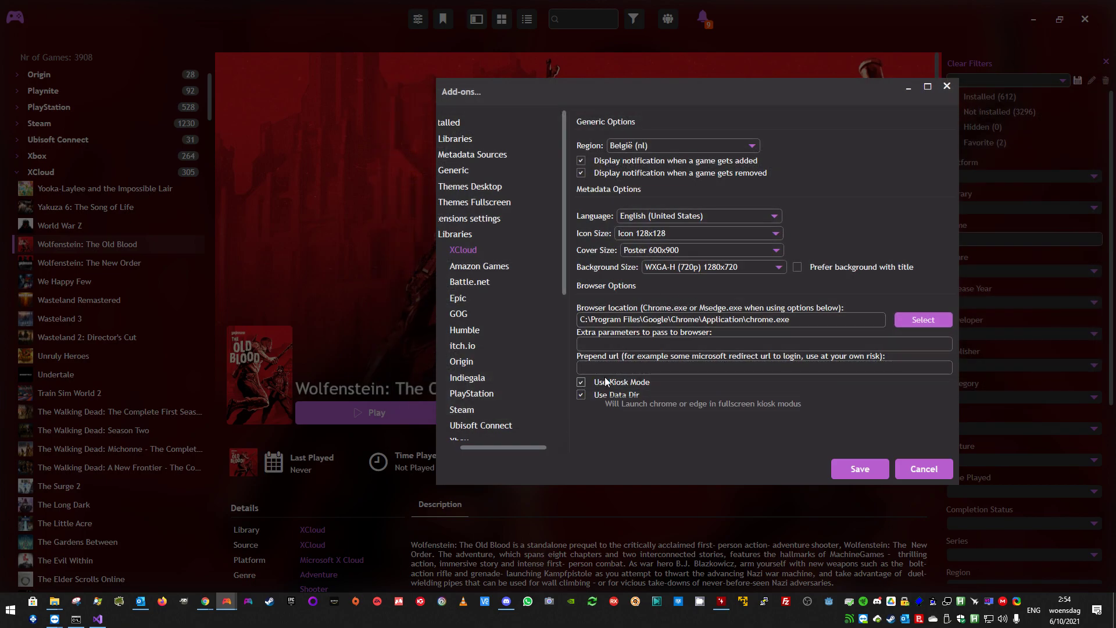
pyautogui.click(764, 344)
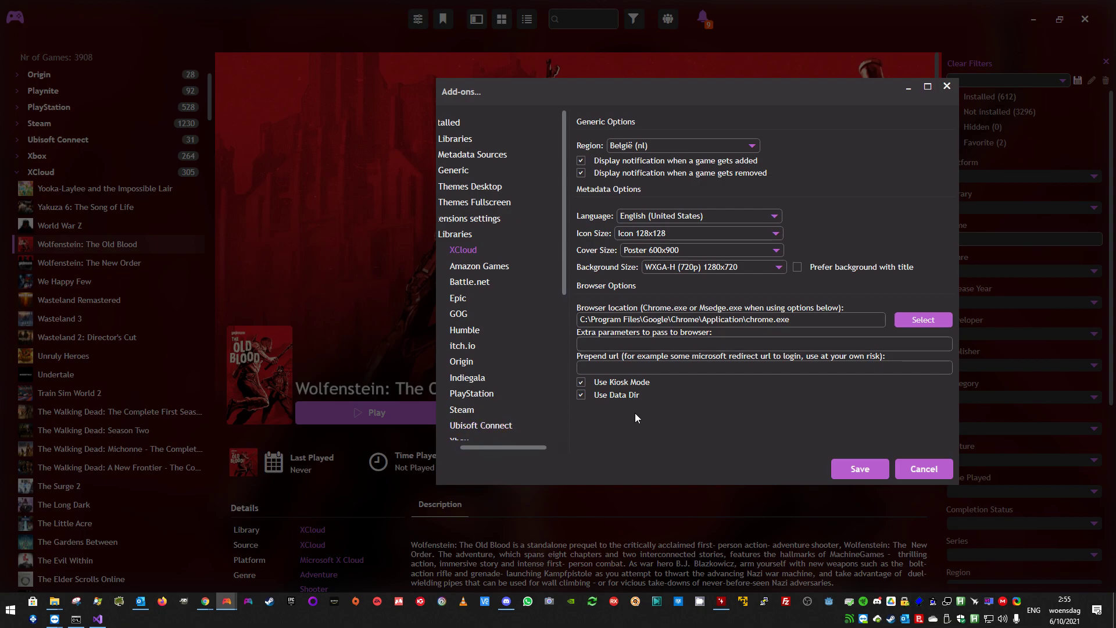
pyautogui.moveTo(616, 385)
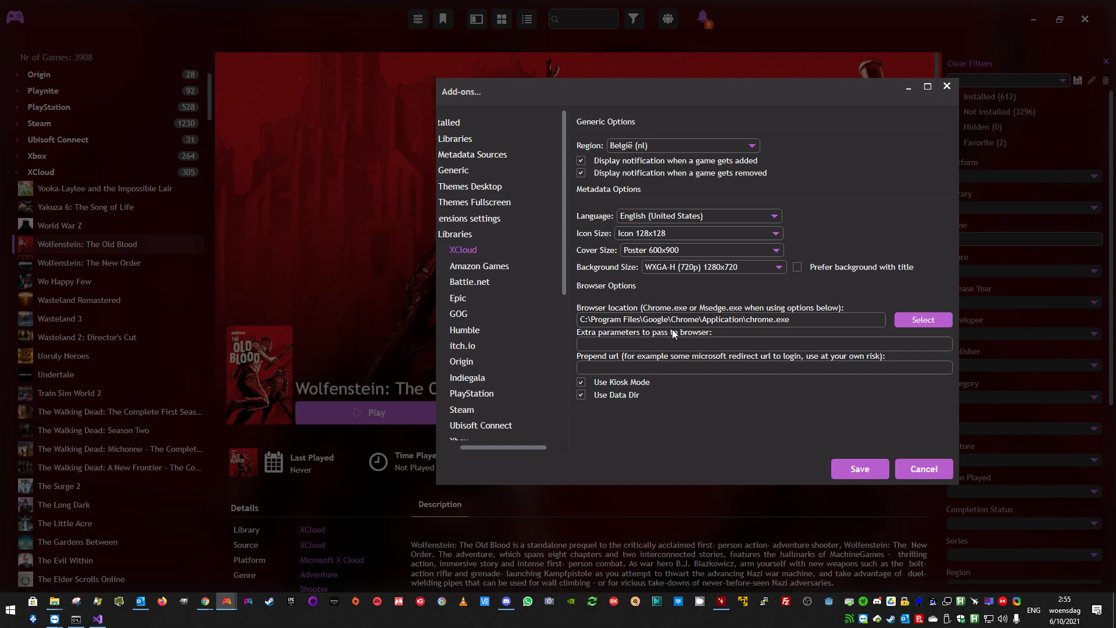
pyautogui.moveTo(463, 346)
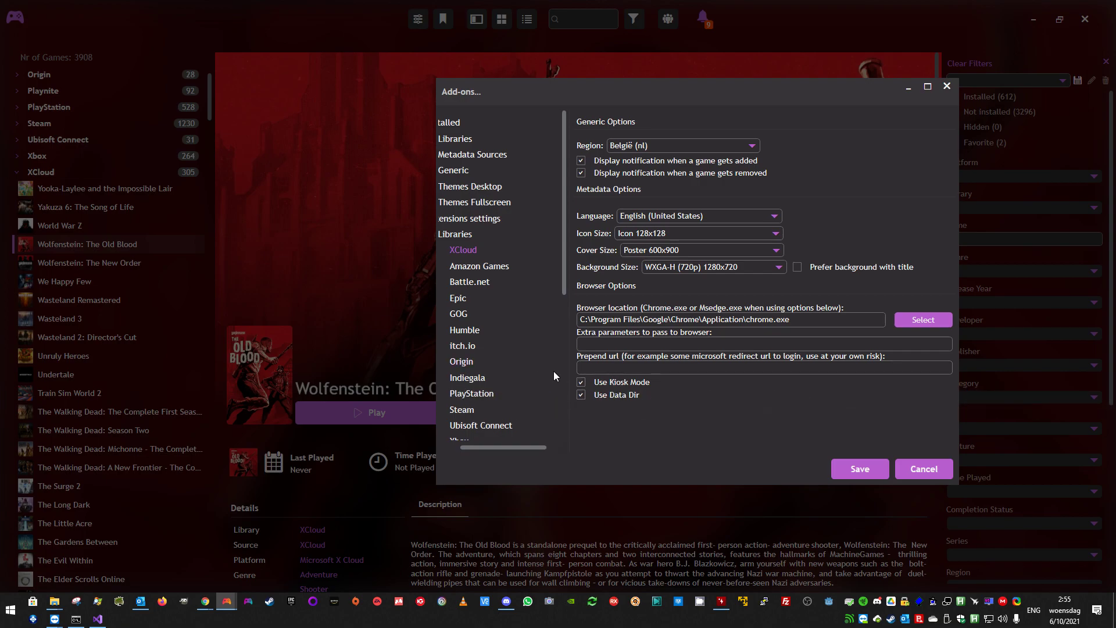
pyautogui.moveTo(581, 394)
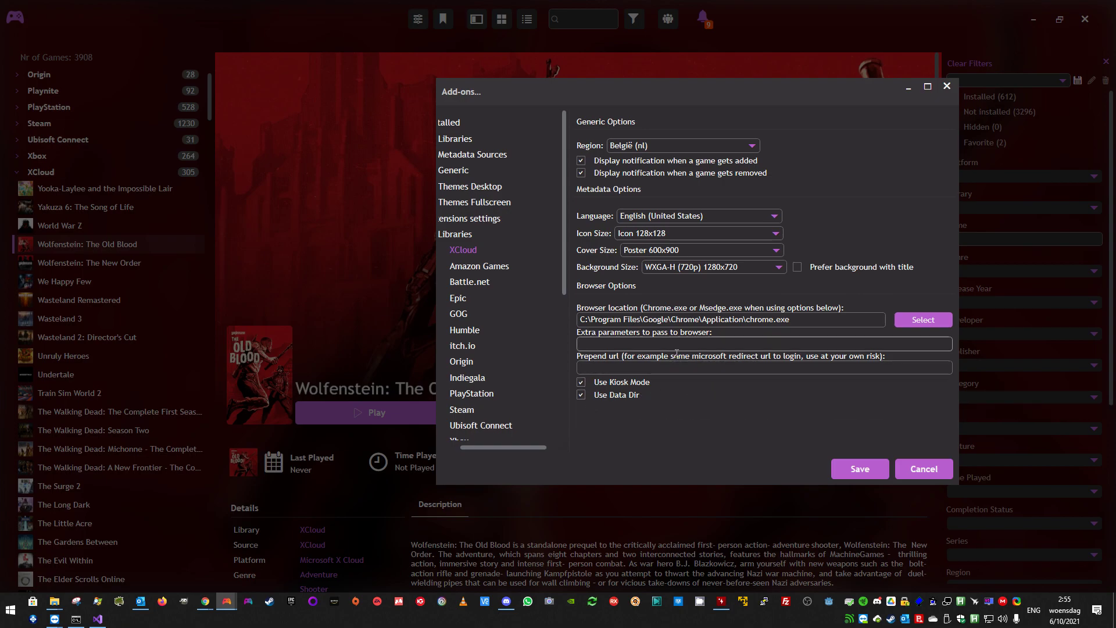
pyautogui.click(764, 344)
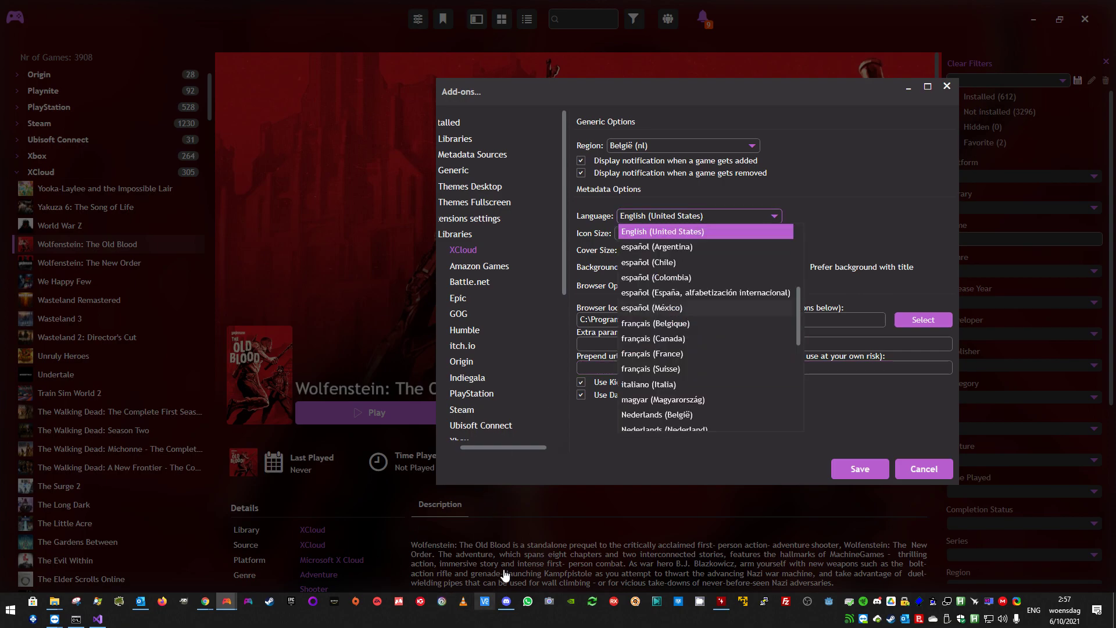
pyautogui.moveTo(596, 324)
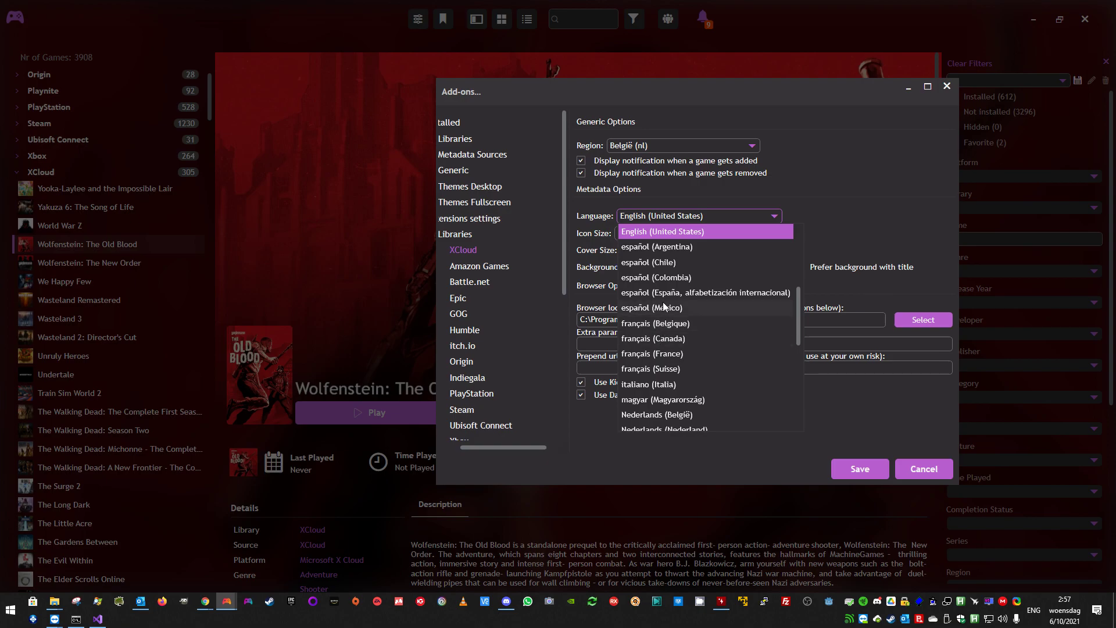
# Set XCloud metadata language to français and save The Old Blood's downloaded French description.
pyautogui.click(655, 324)
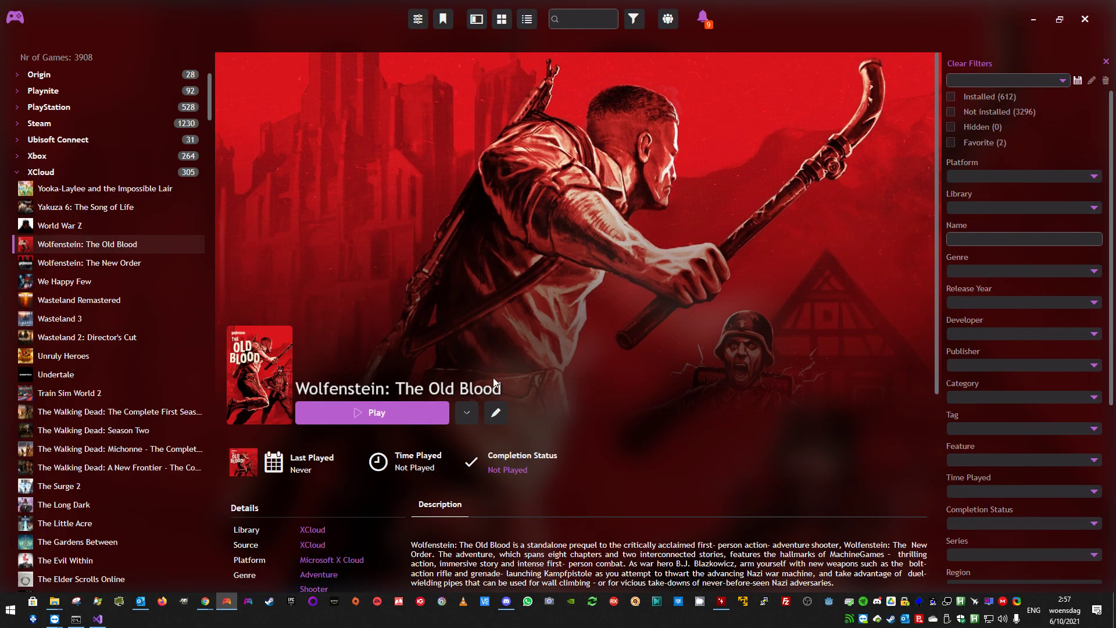
pyautogui.click(495, 413)
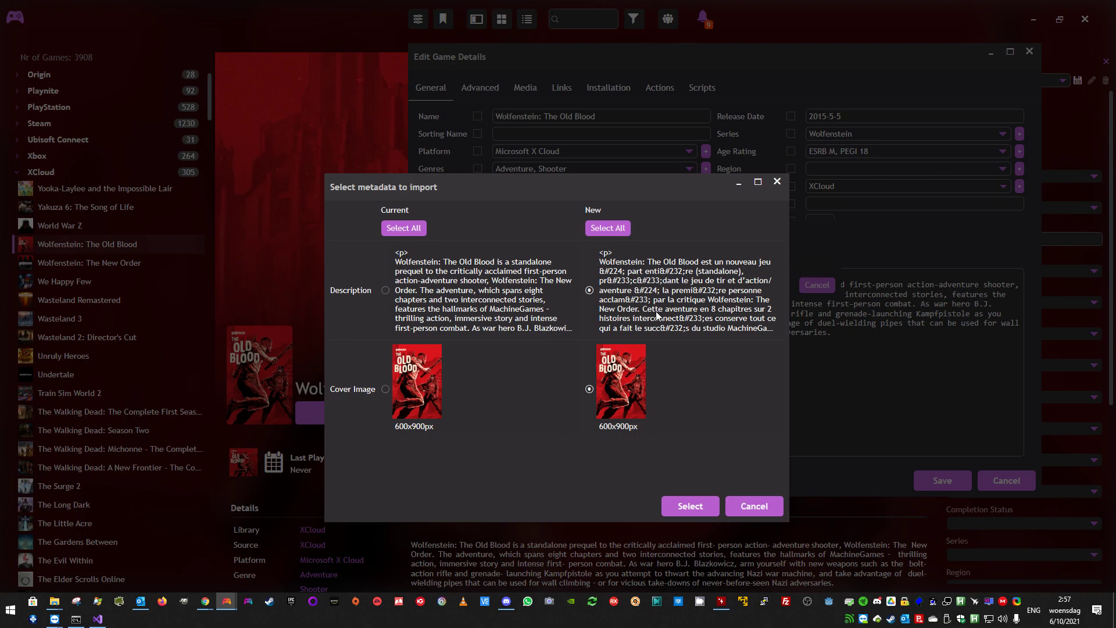
pyautogui.click(689, 505)
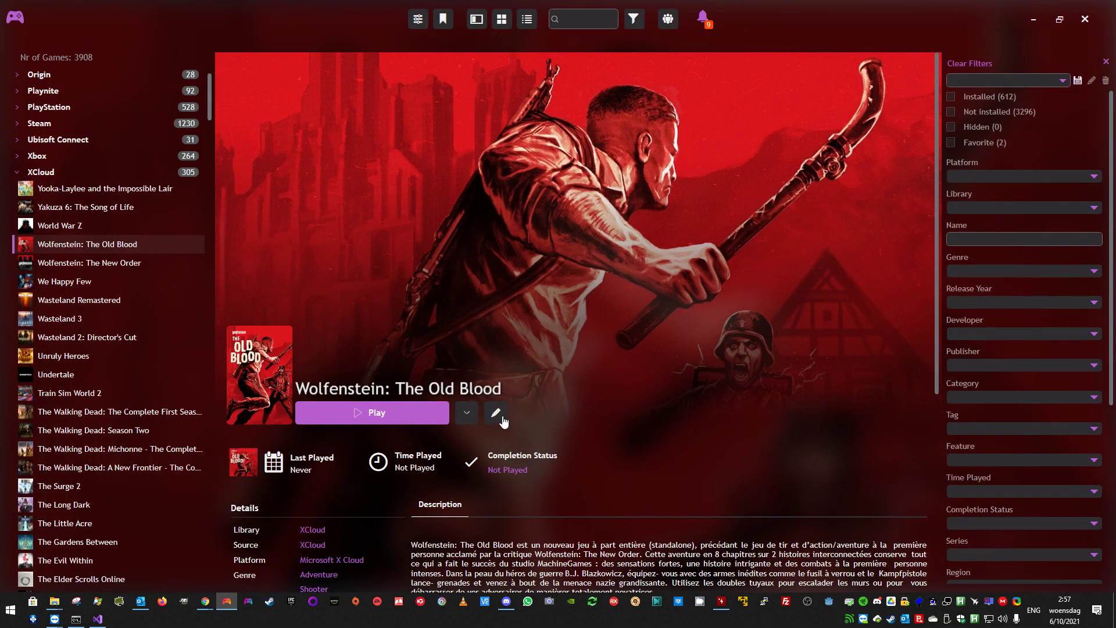
pyautogui.click(496, 413)
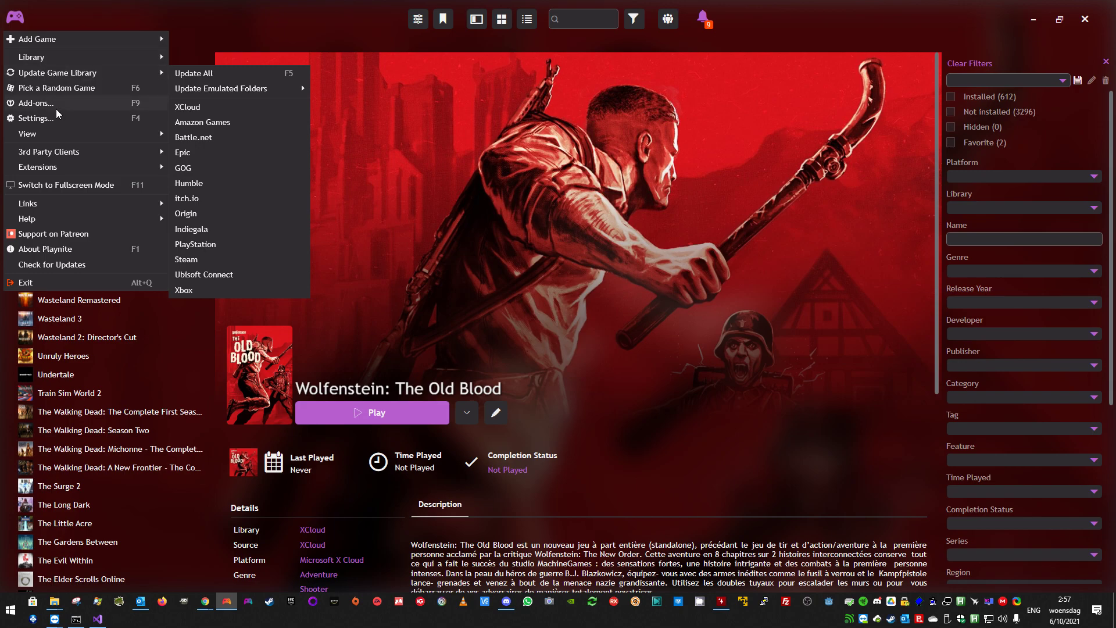
# Revisit the XCloud library extension settings in the Add-ons window.
pyautogui.click(35, 102)
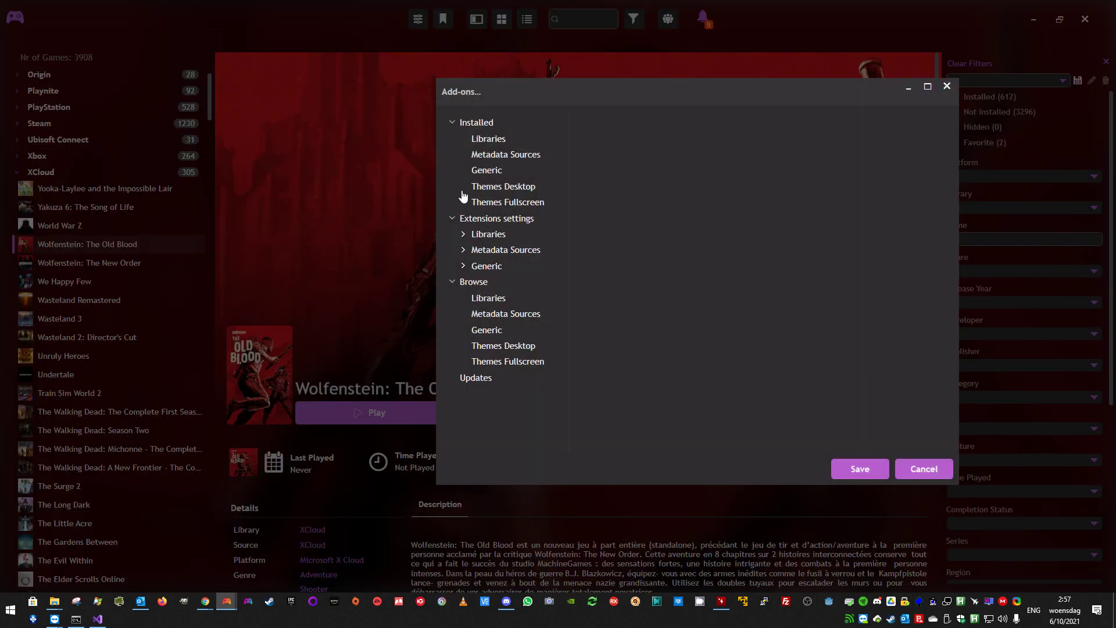
pyautogui.click(488, 234)
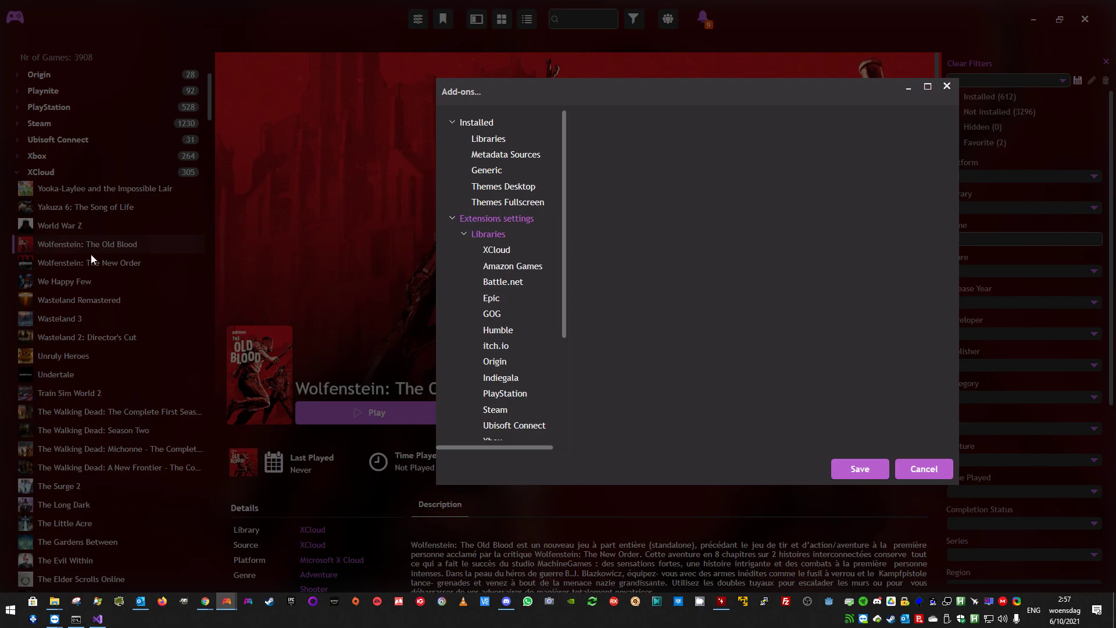
pyautogui.click(496, 250)
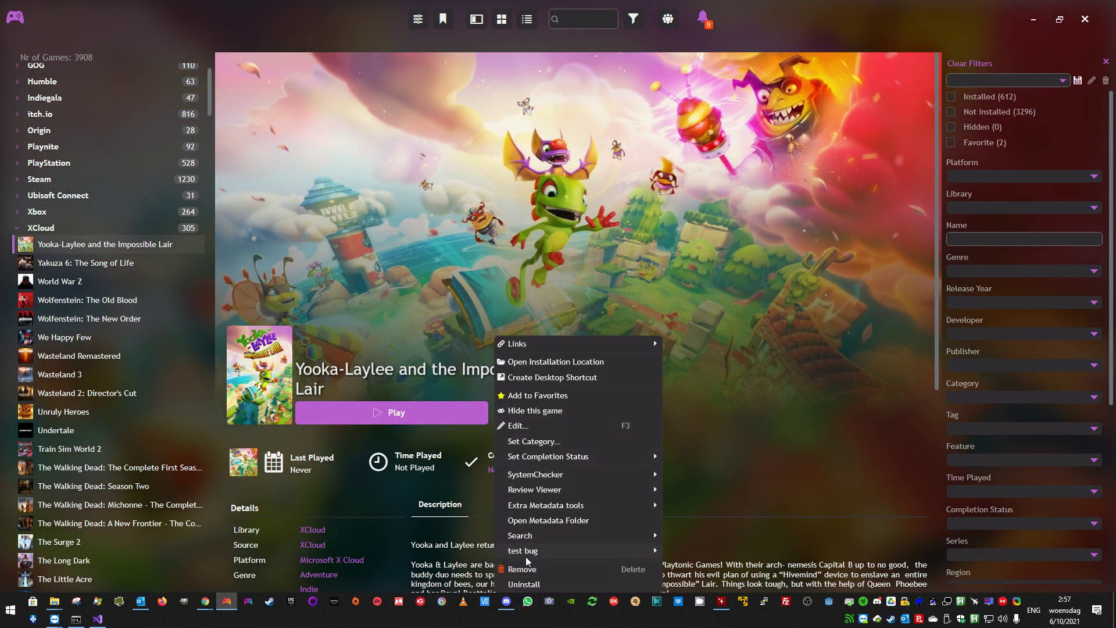
pyautogui.moveTo(546, 505)
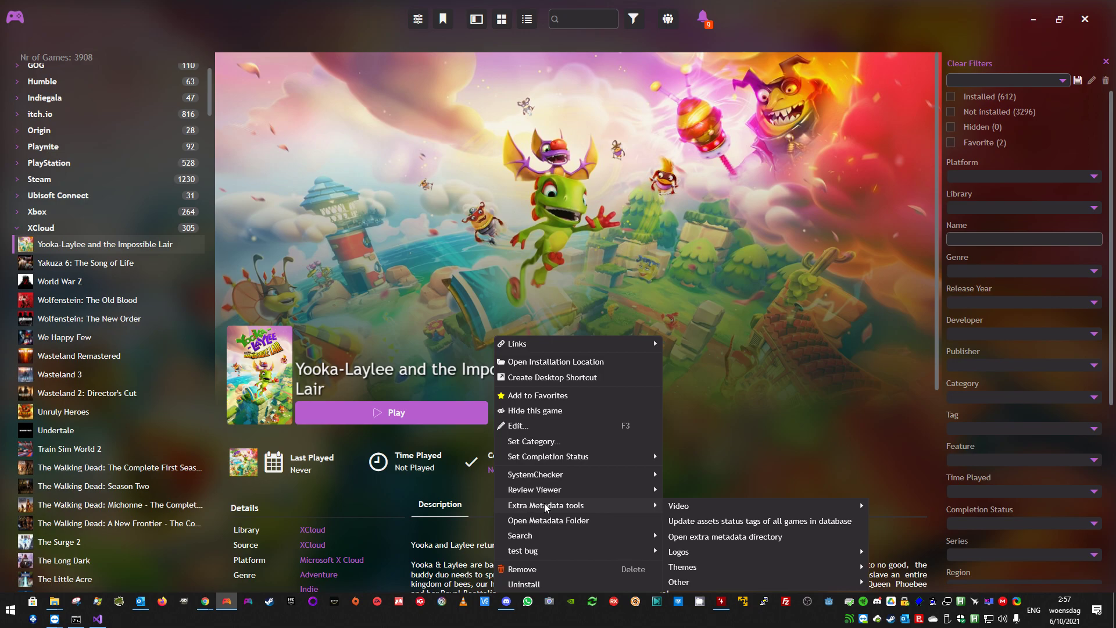
# Download Yooka-Laylee's metadata and save its French description and square 512x512 cover.
pyautogui.click(517, 425)
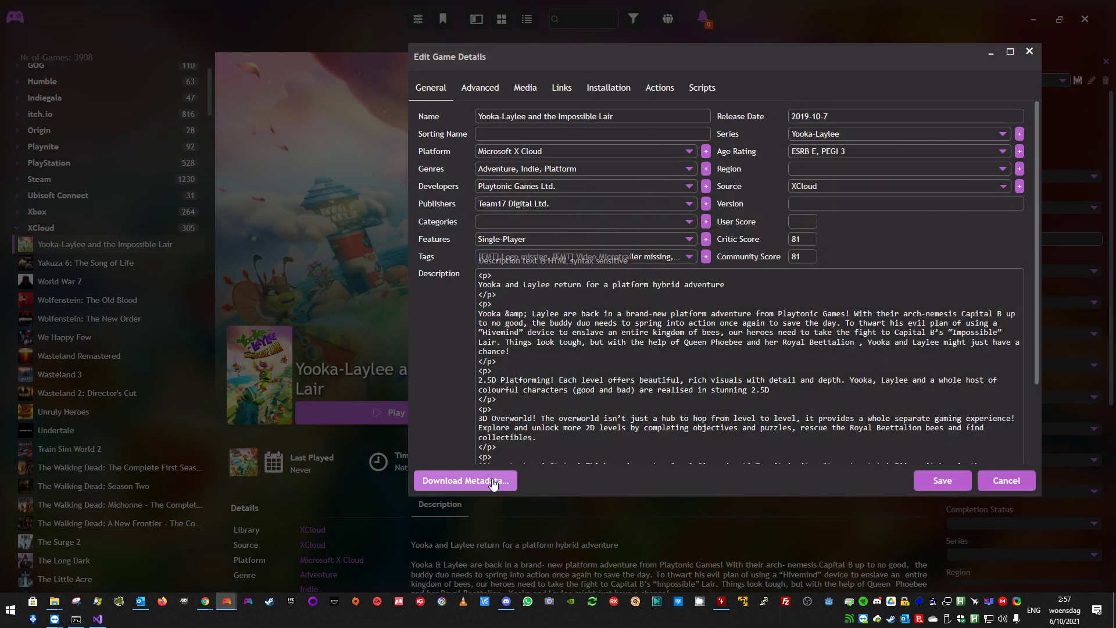
pyautogui.click(466, 479)
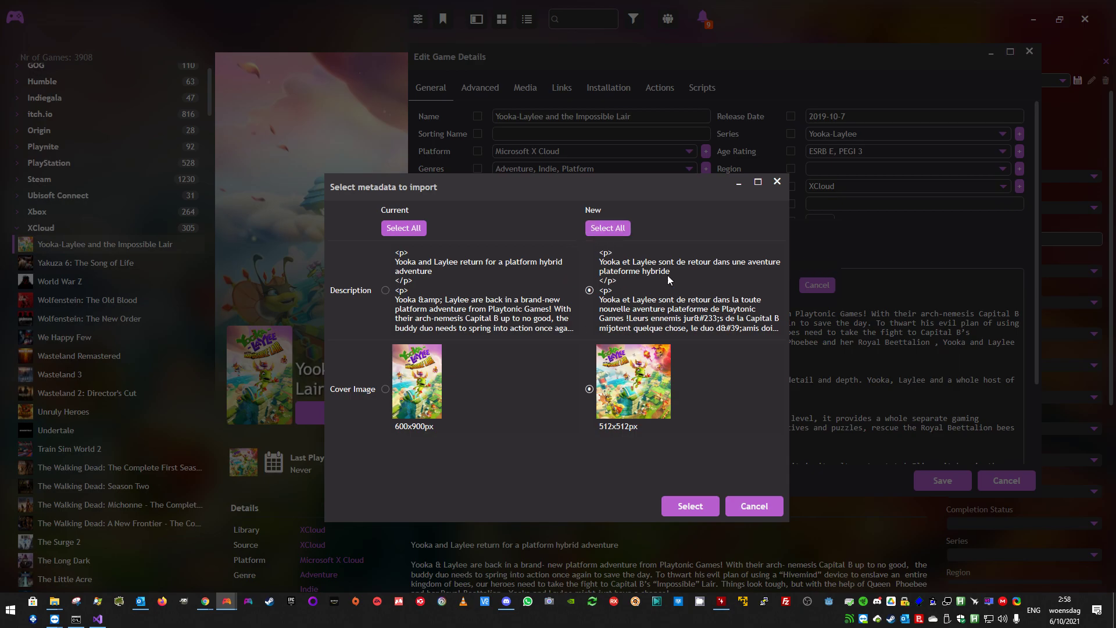
pyautogui.click(689, 505)
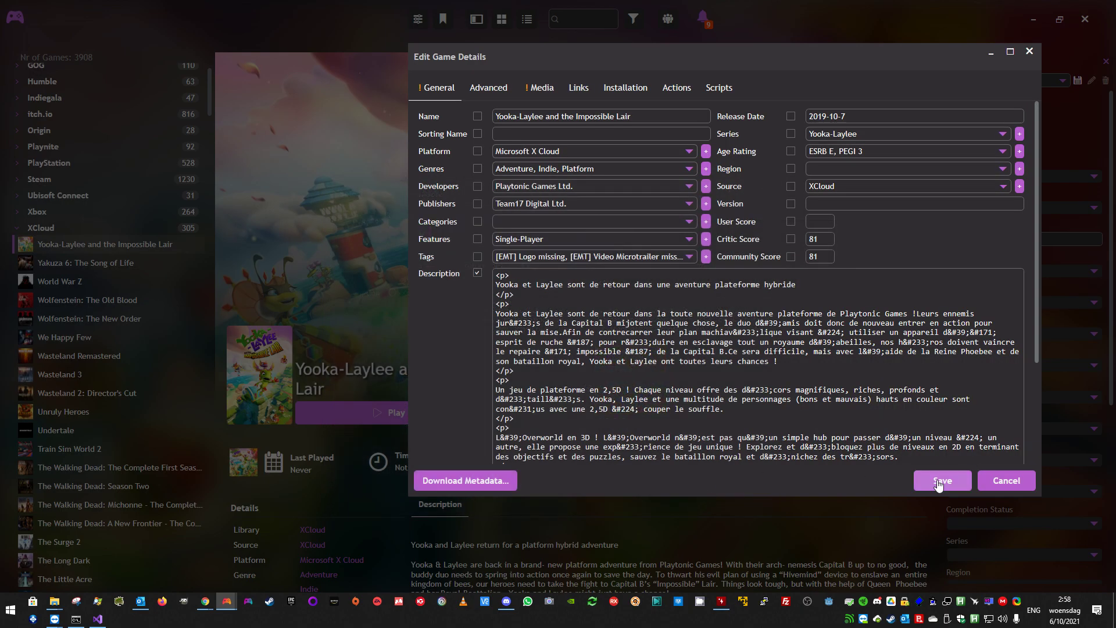
pyautogui.click(941, 480)
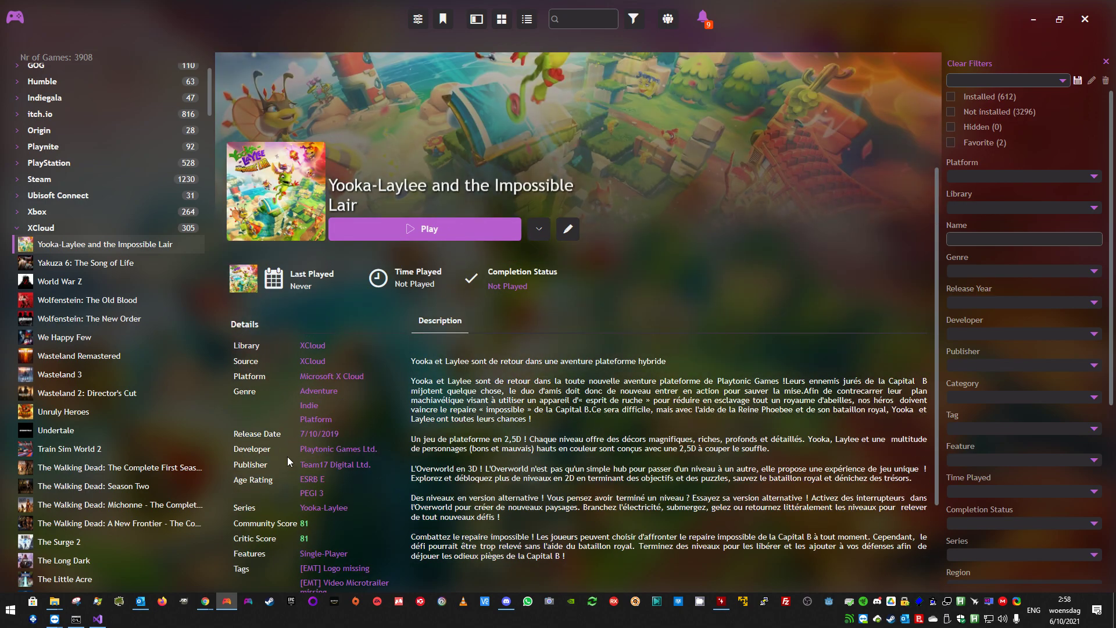
pyautogui.moveTo(291, 410)
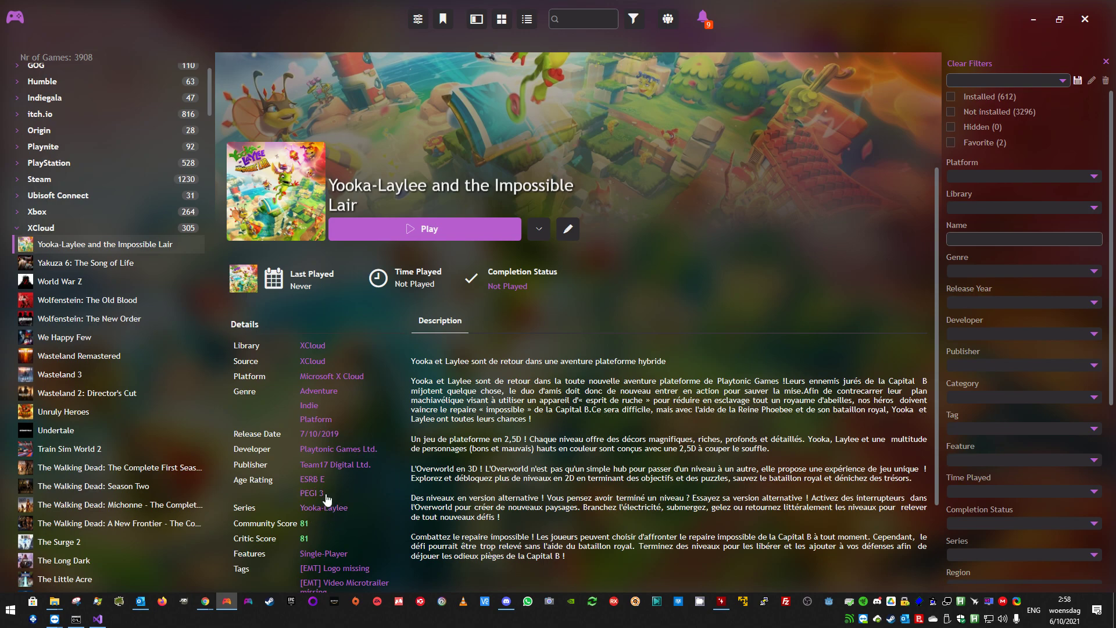
pyautogui.scroll(-3)
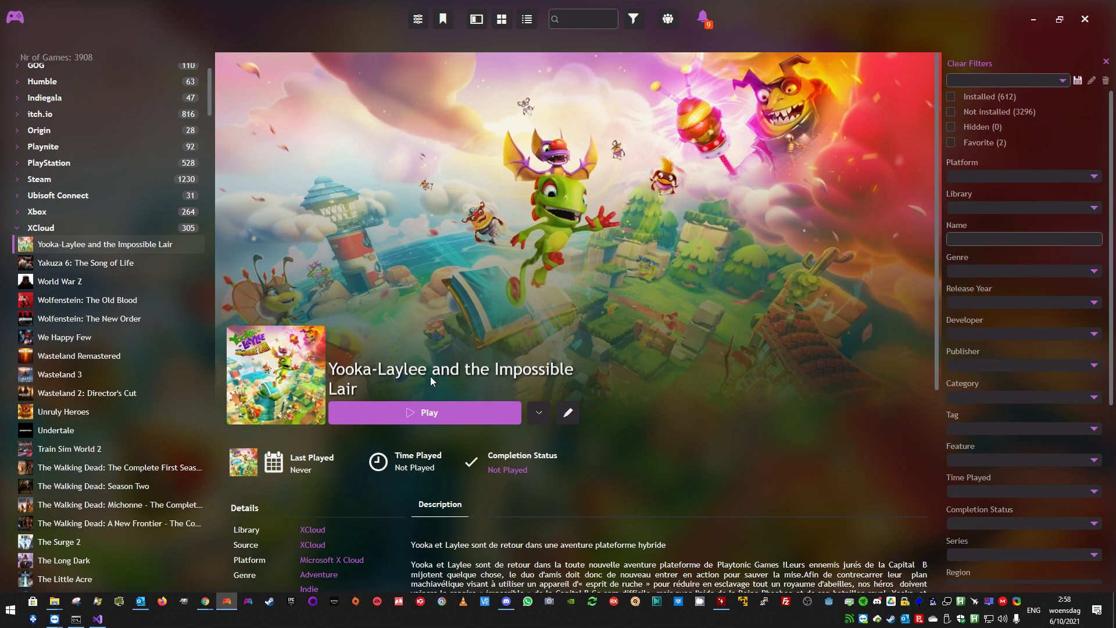
pyautogui.scroll(-3)
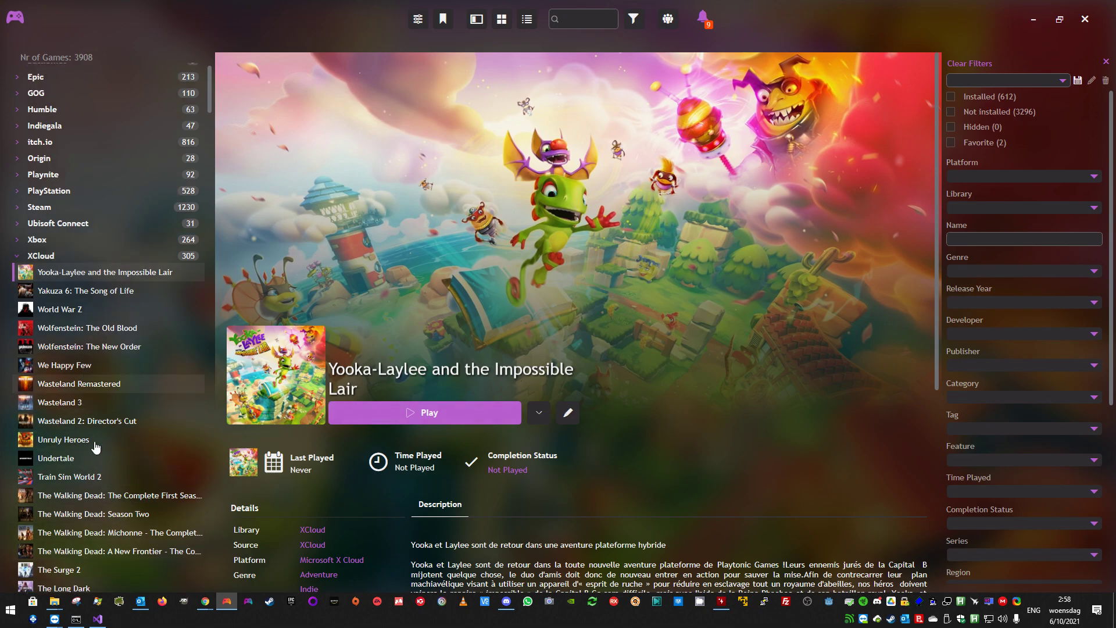
pyautogui.scroll(-3)
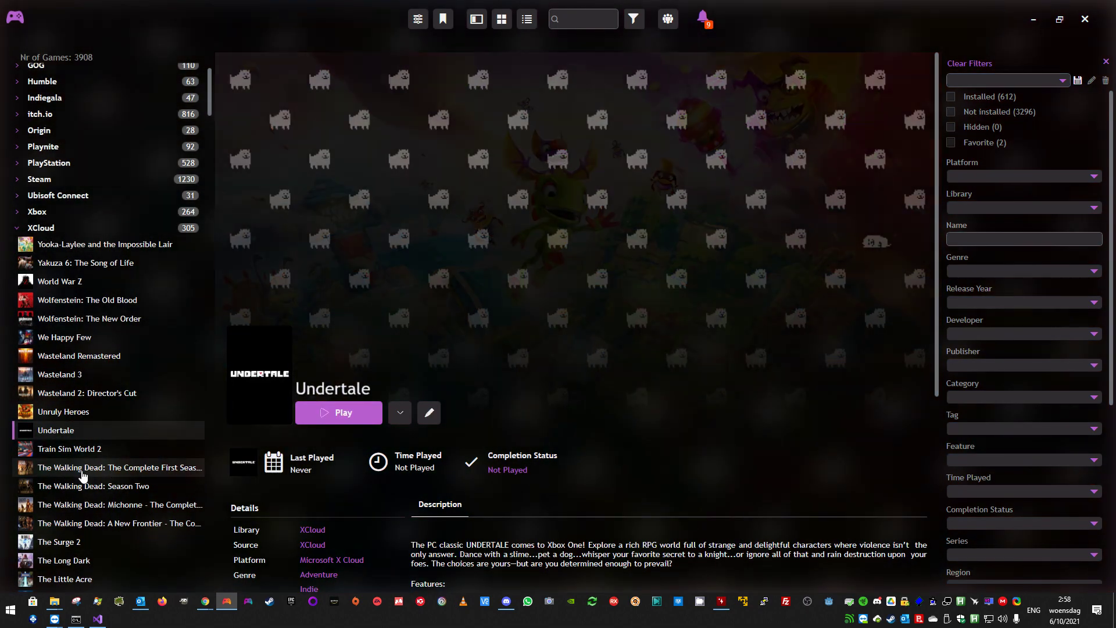
pyautogui.click(63, 411)
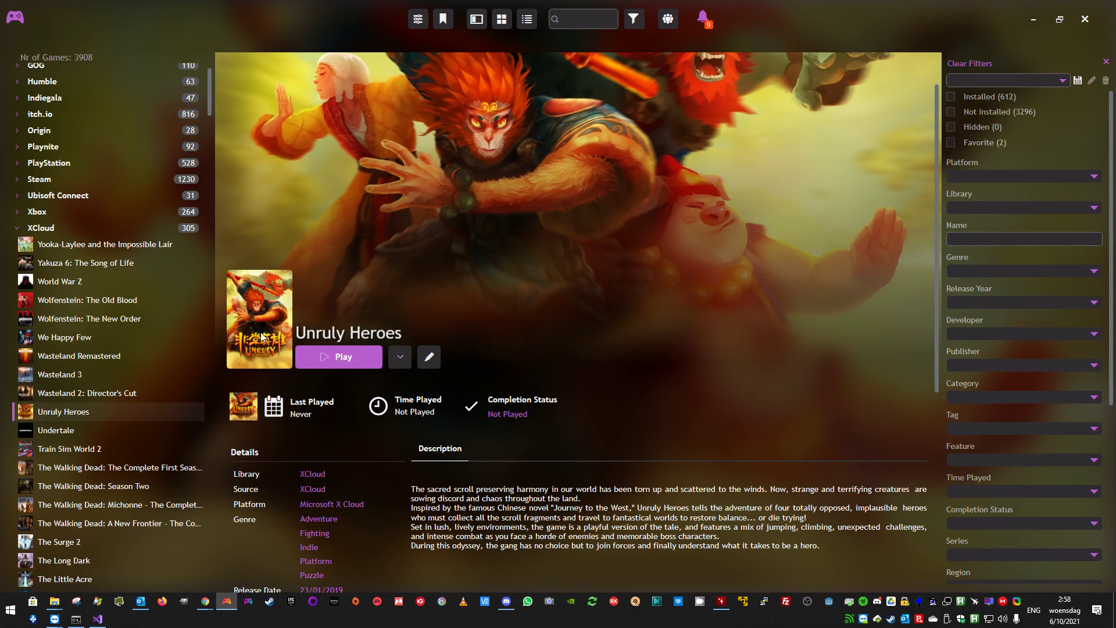
pyautogui.click(65, 337)
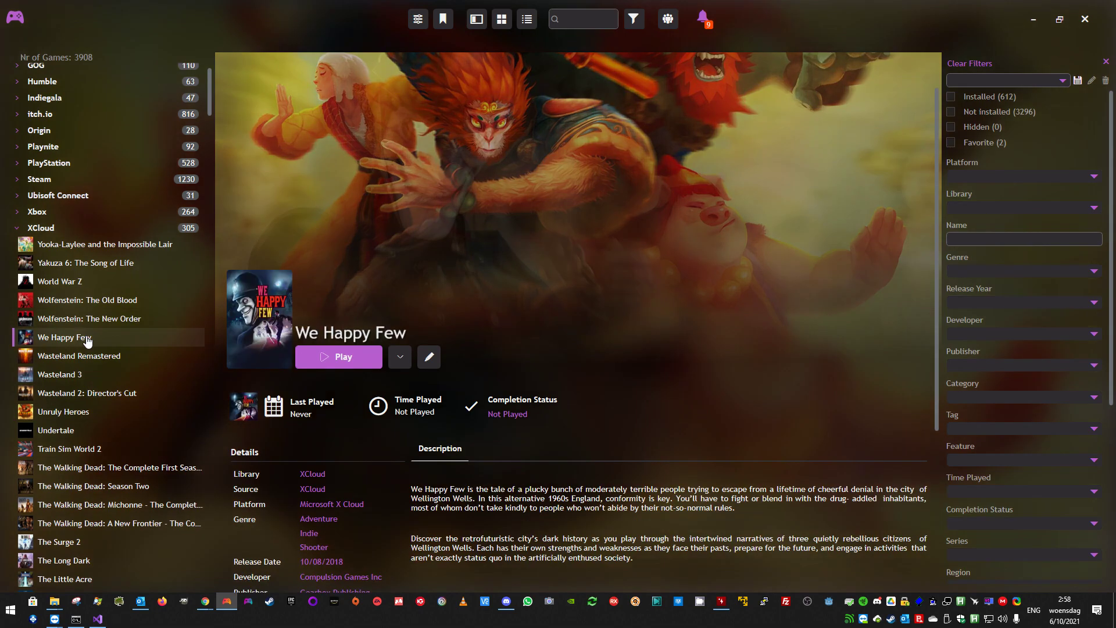
pyautogui.click(106, 244)
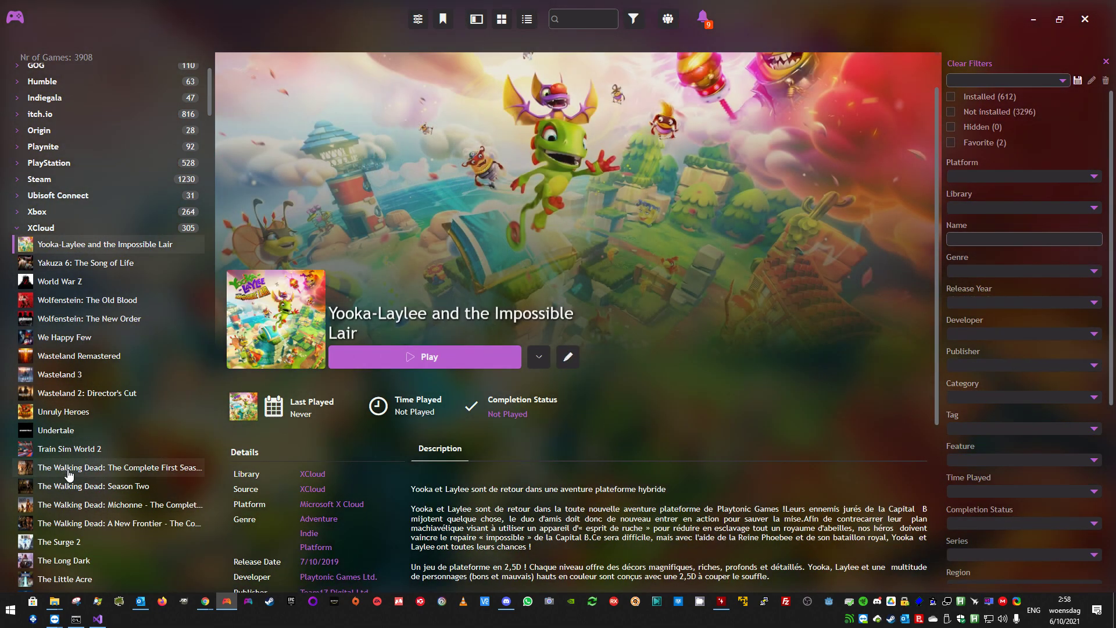
pyautogui.click(14, 15)
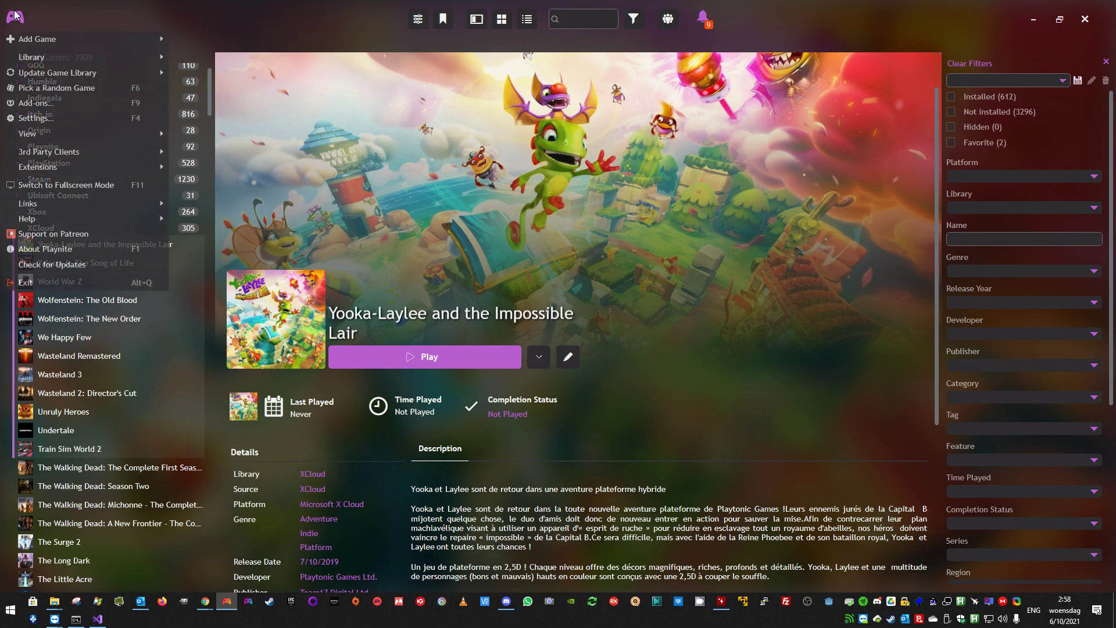
# Start a bulk metadata download limited to selected games, adjusting the overwrite option.
pyautogui.click(54, 72)
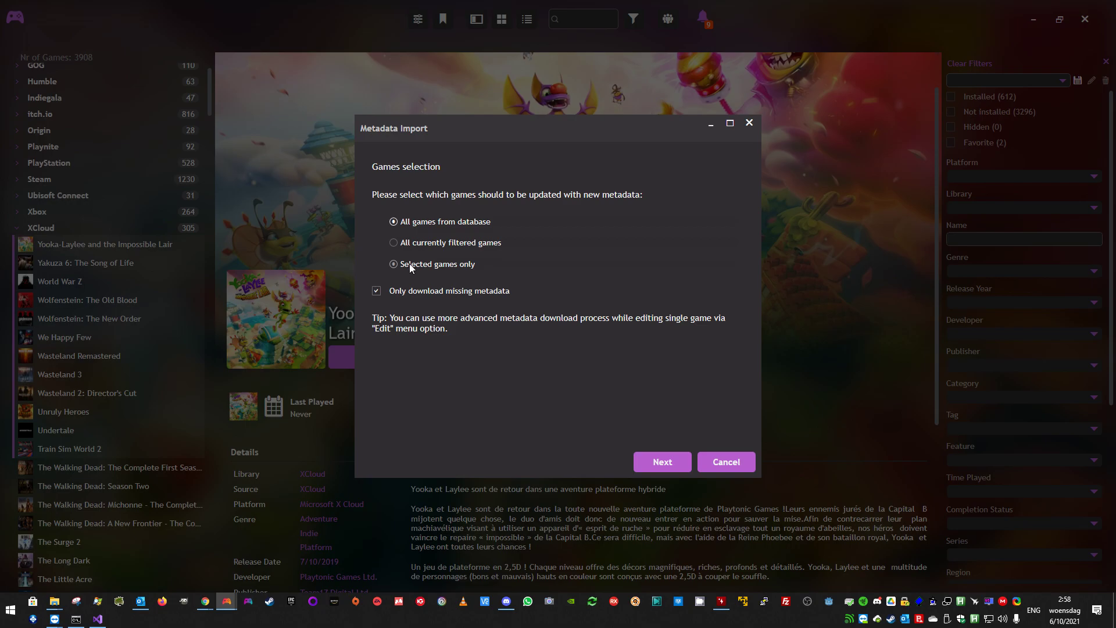
pyautogui.click(393, 263)
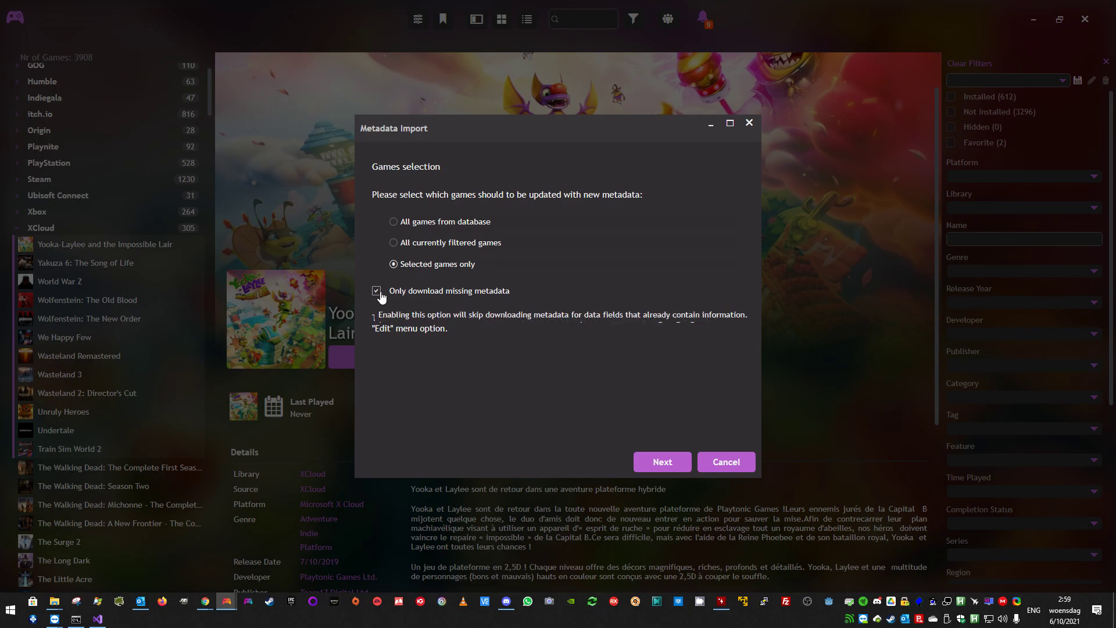
pyautogui.click(661, 461)
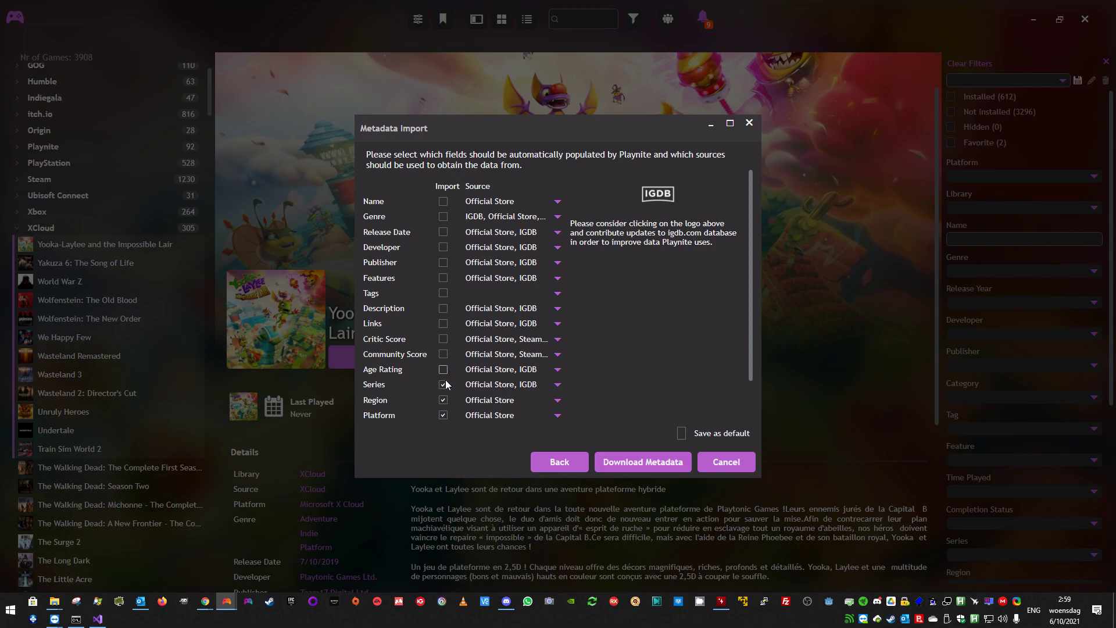
# Uncheck series, region, platform, icon and background so only Cover Image is imported.
pyautogui.click(444, 400)
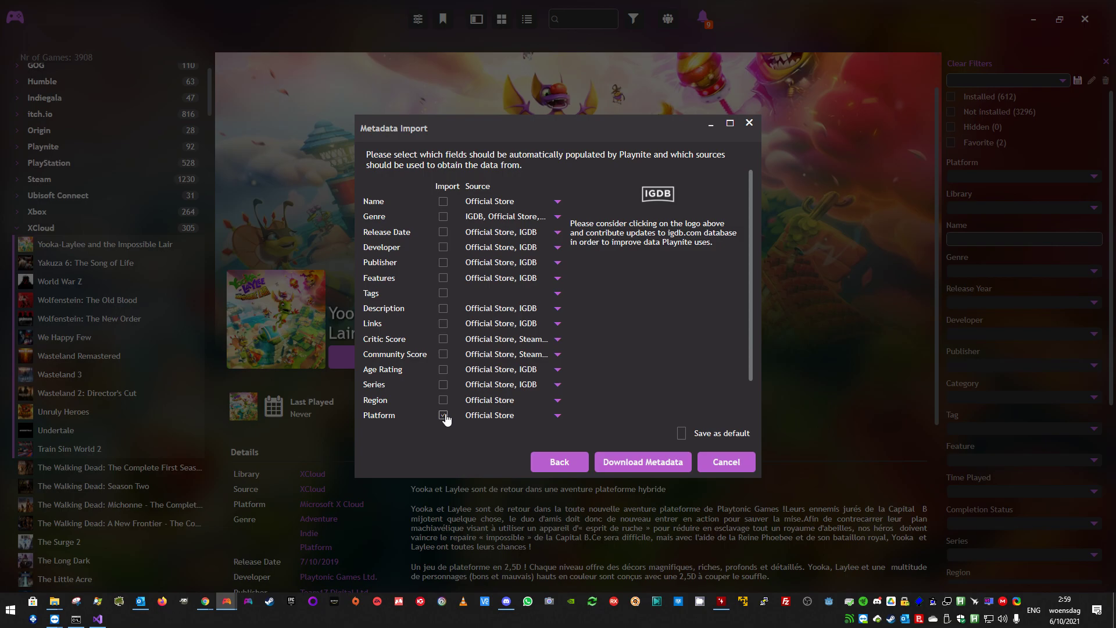
pyautogui.scroll(-3)
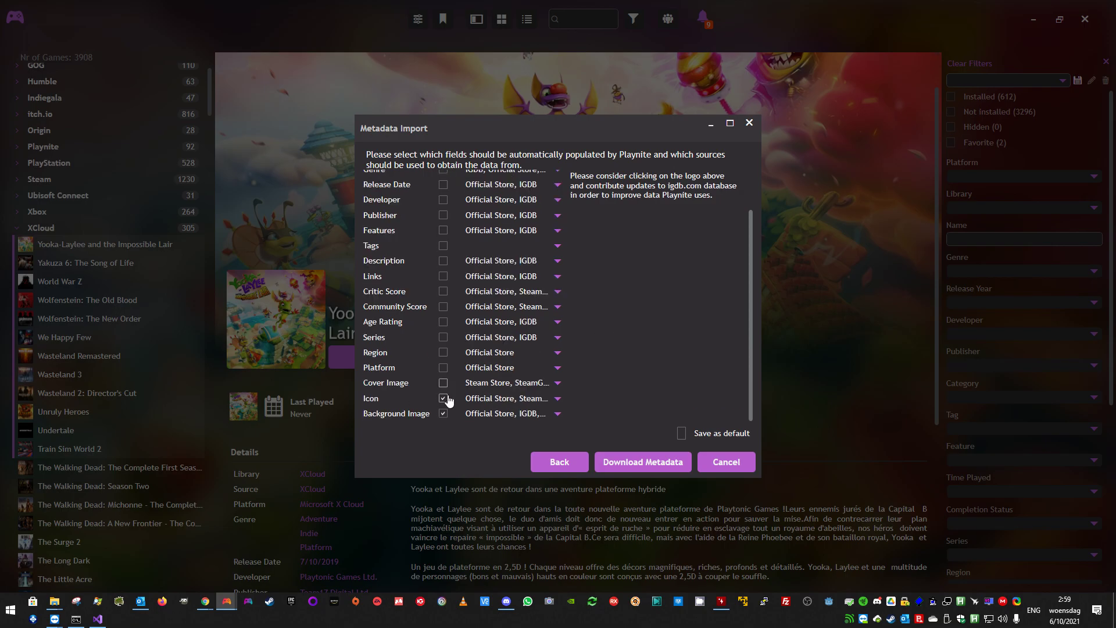
pyautogui.click(444, 382)
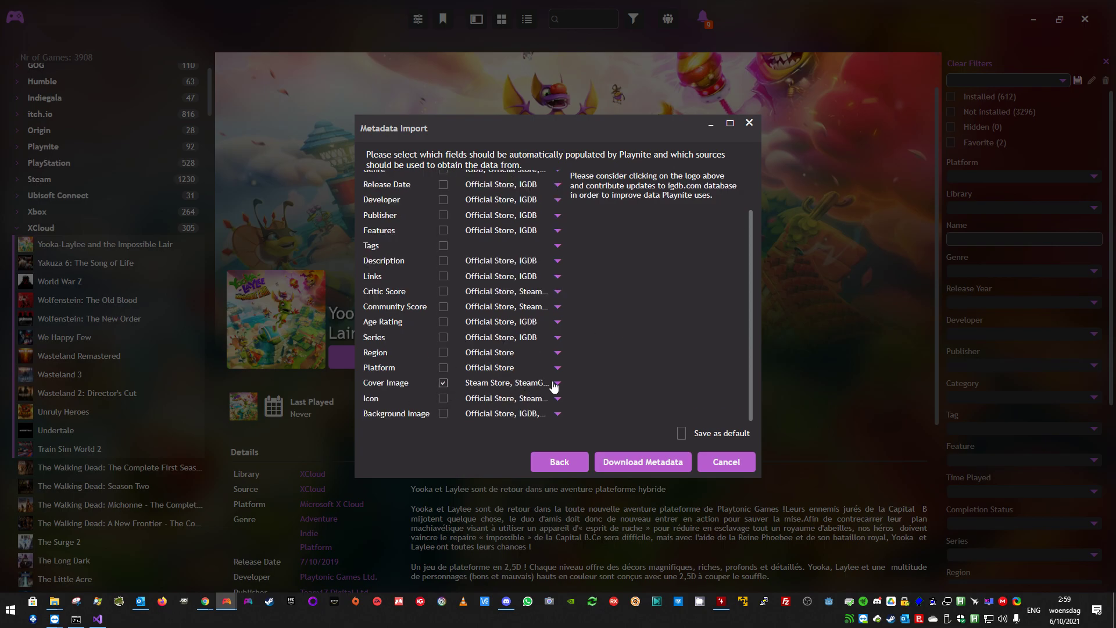
pyautogui.click(558, 382)
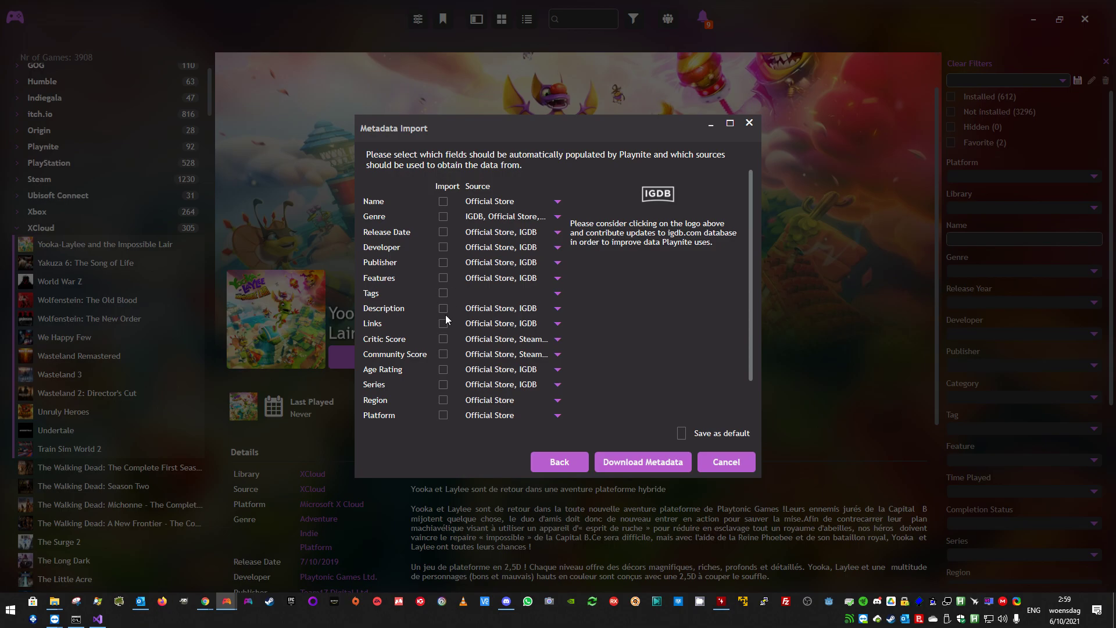
pyautogui.click(443, 308)
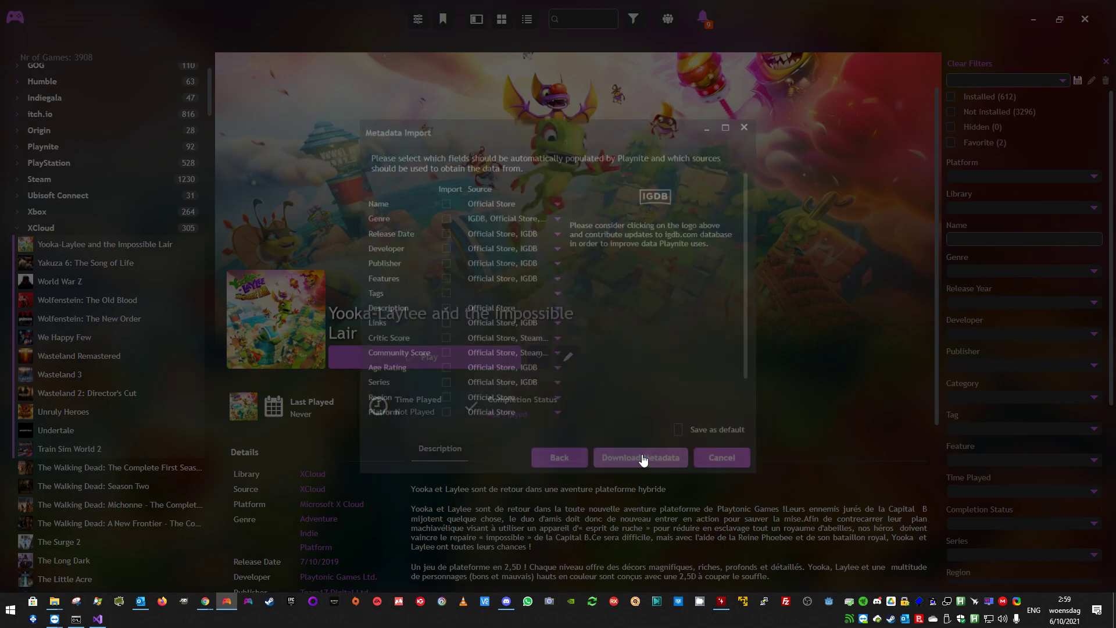
# Download metadata for the 12 games and review Yooka-Laylee, World War Z, Wolfenstein and Wasteland pages.
pyautogui.click(639, 457)
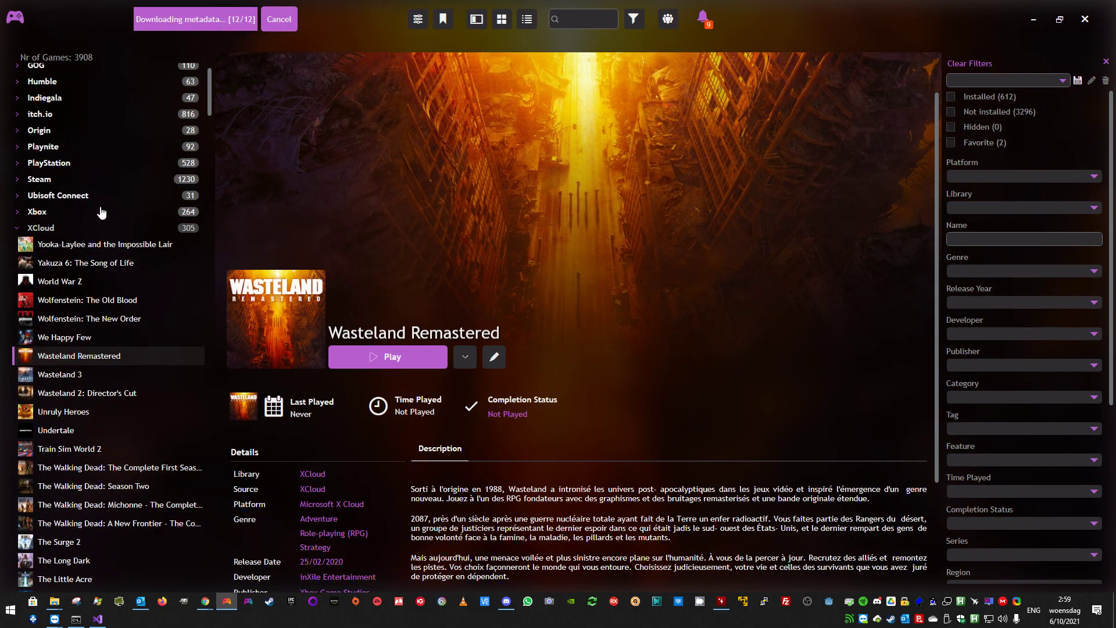
pyautogui.click(105, 244)
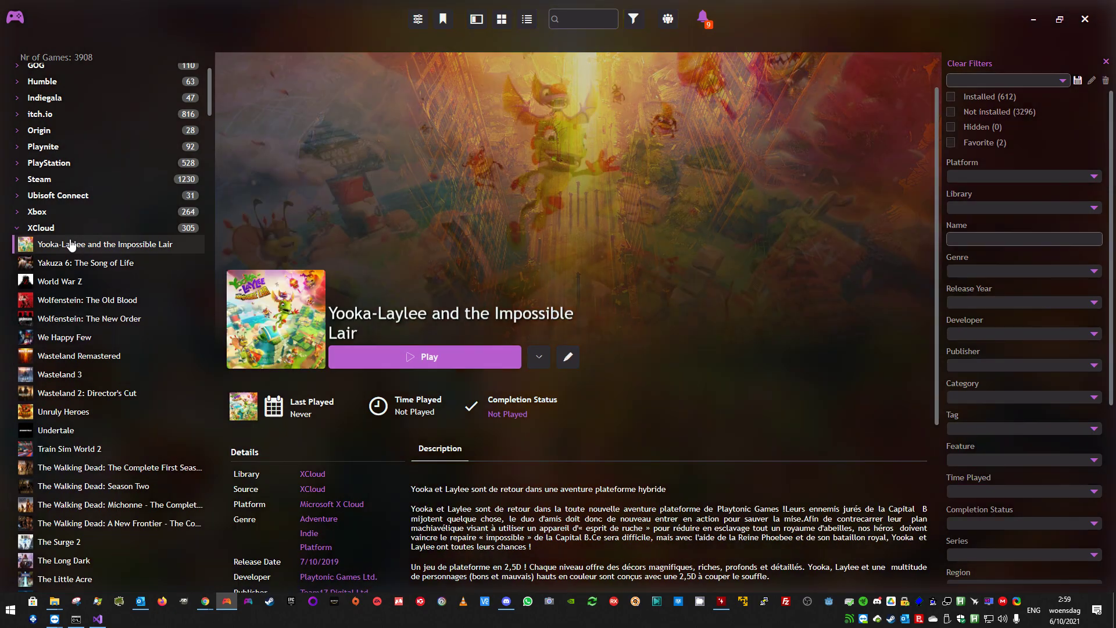
pyautogui.click(58, 280)
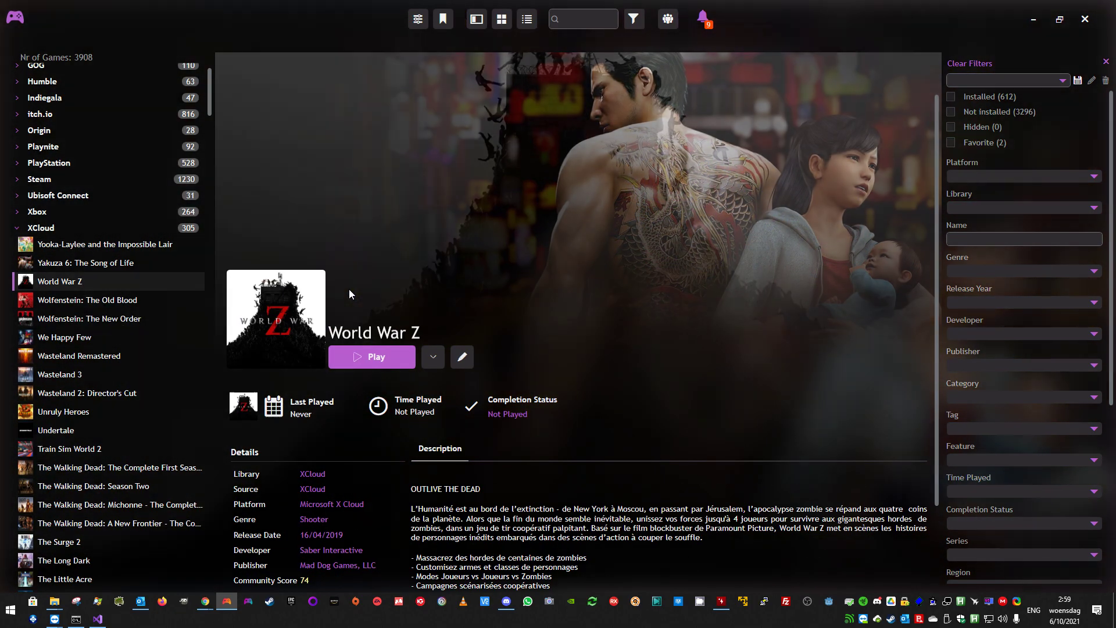
pyautogui.click(89, 318)
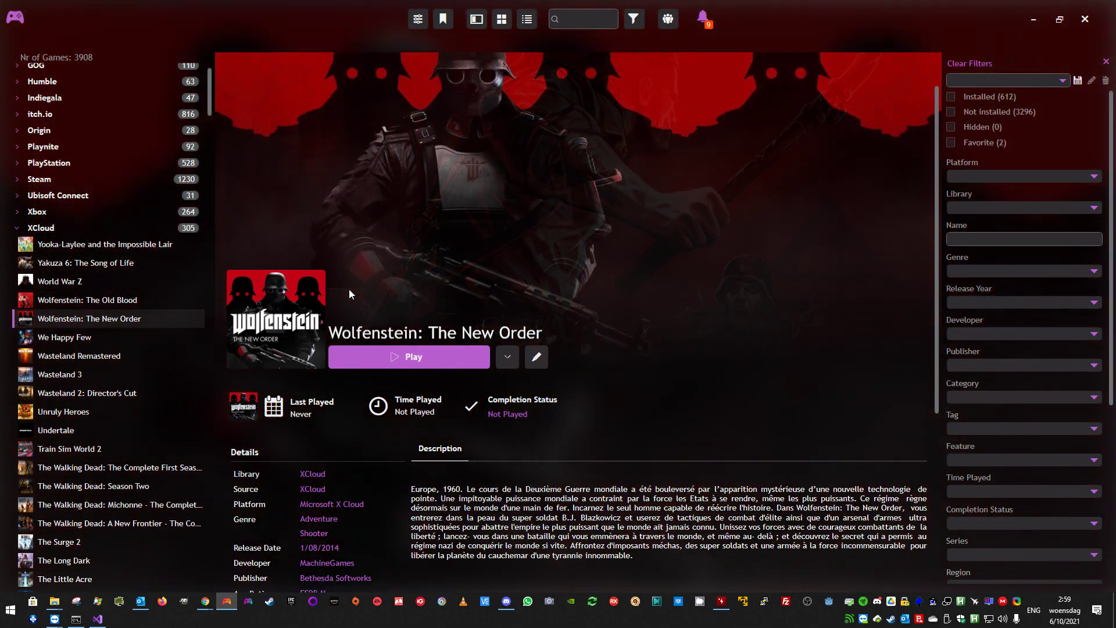
pyautogui.click(79, 356)
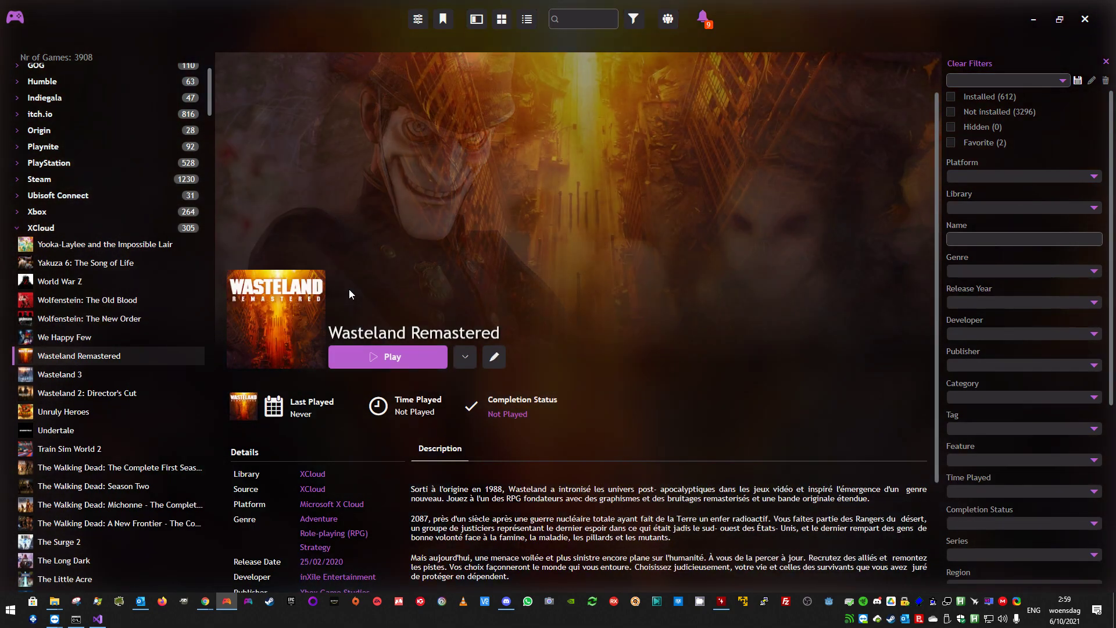
pyautogui.click(87, 392)
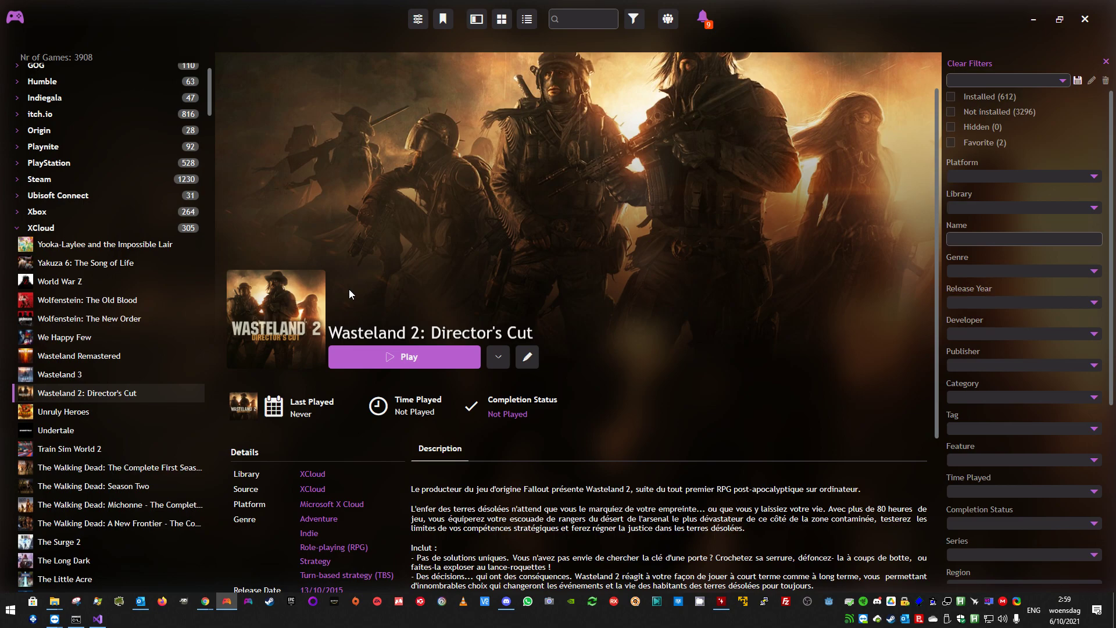
pyautogui.moveTo(420, 87)
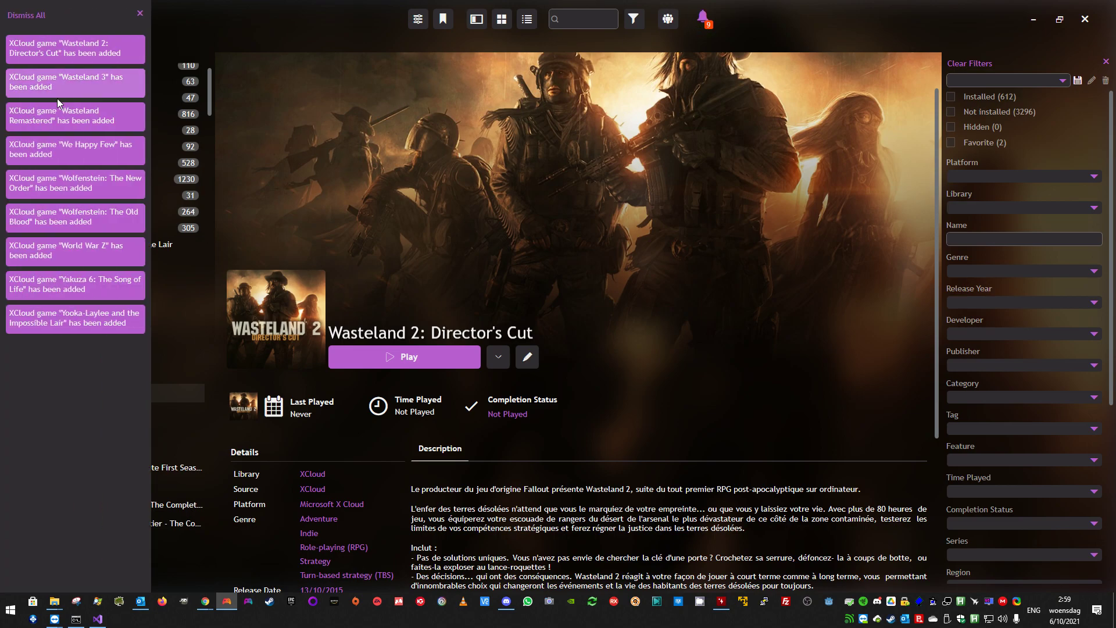
pyautogui.moveTo(68, 289)
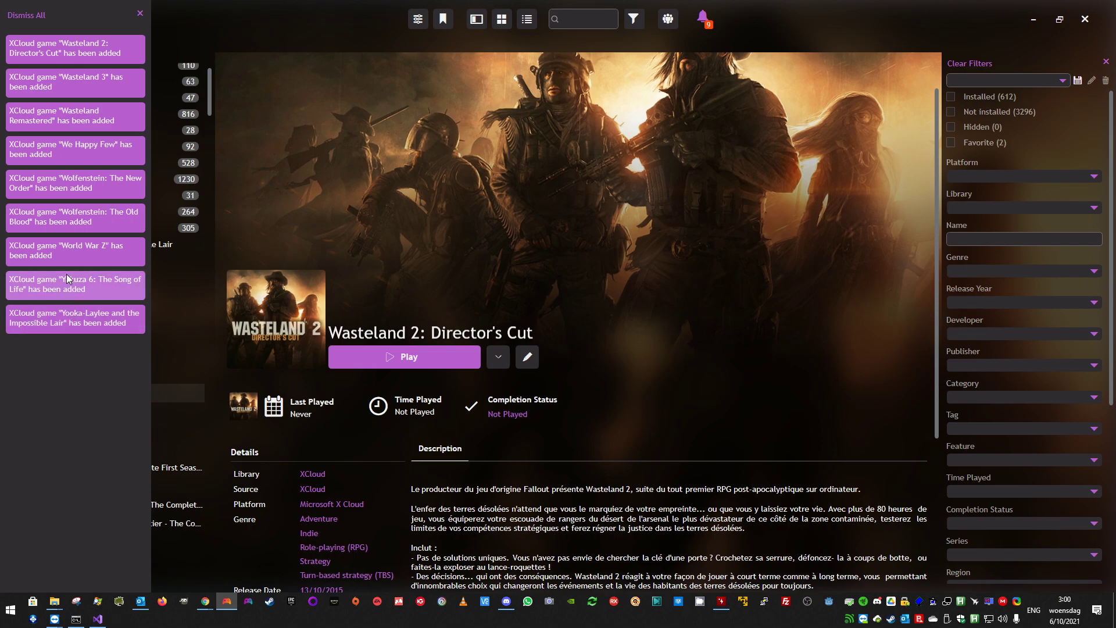
pyautogui.moveTo(85, 278)
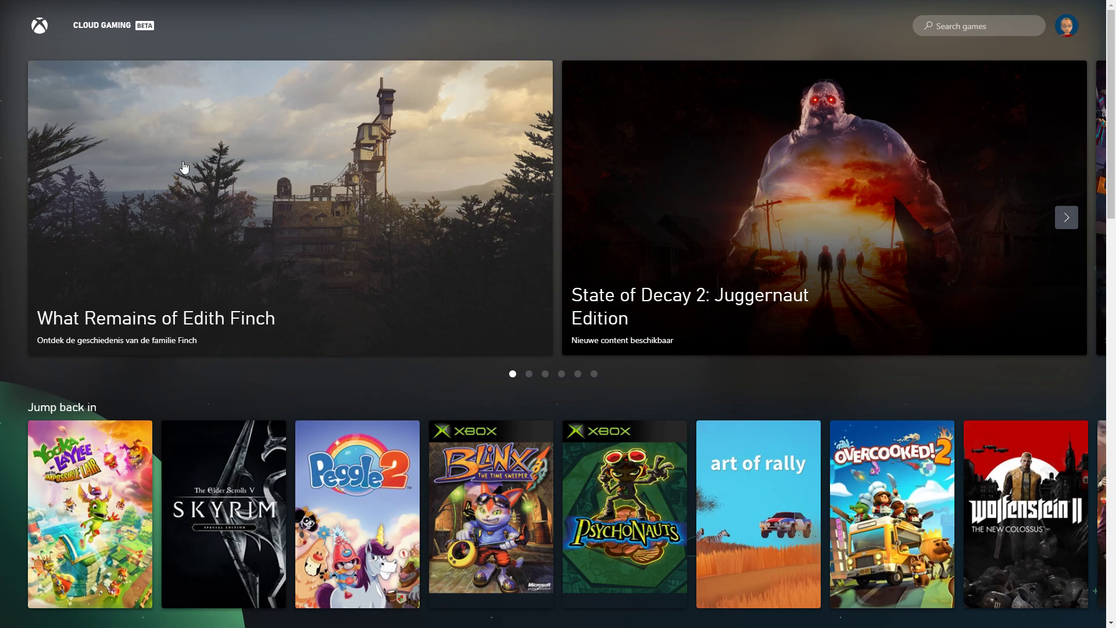
# Close the Xbox Cloud Gaming browser window to return to Skyrim Special Edition's fullscreen page.
pyautogui.click(224, 514)
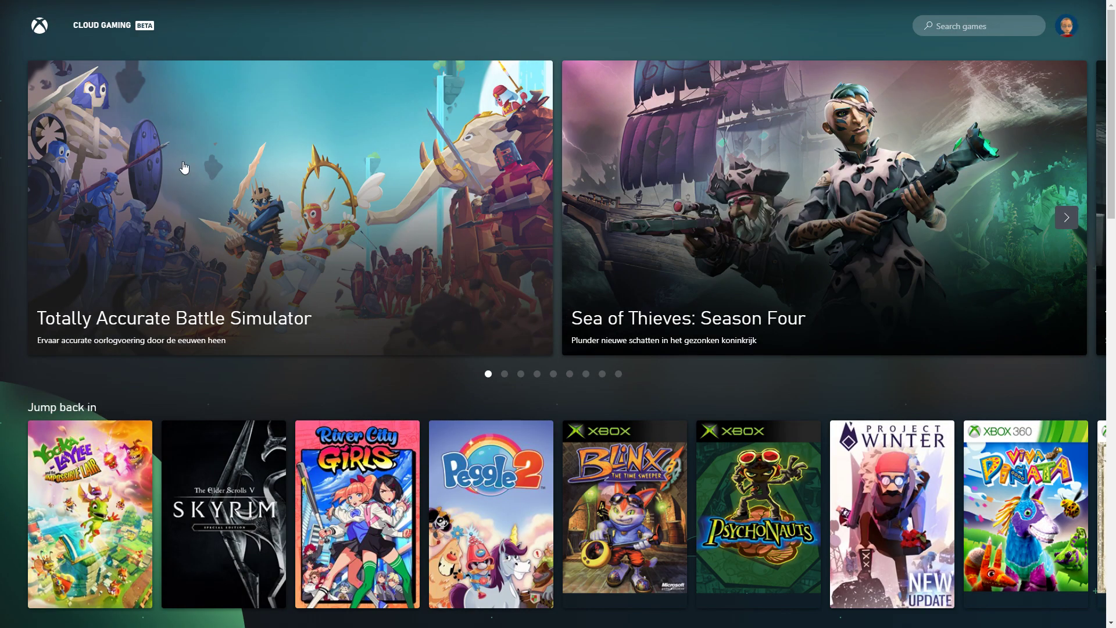
pyautogui.click(223, 513)
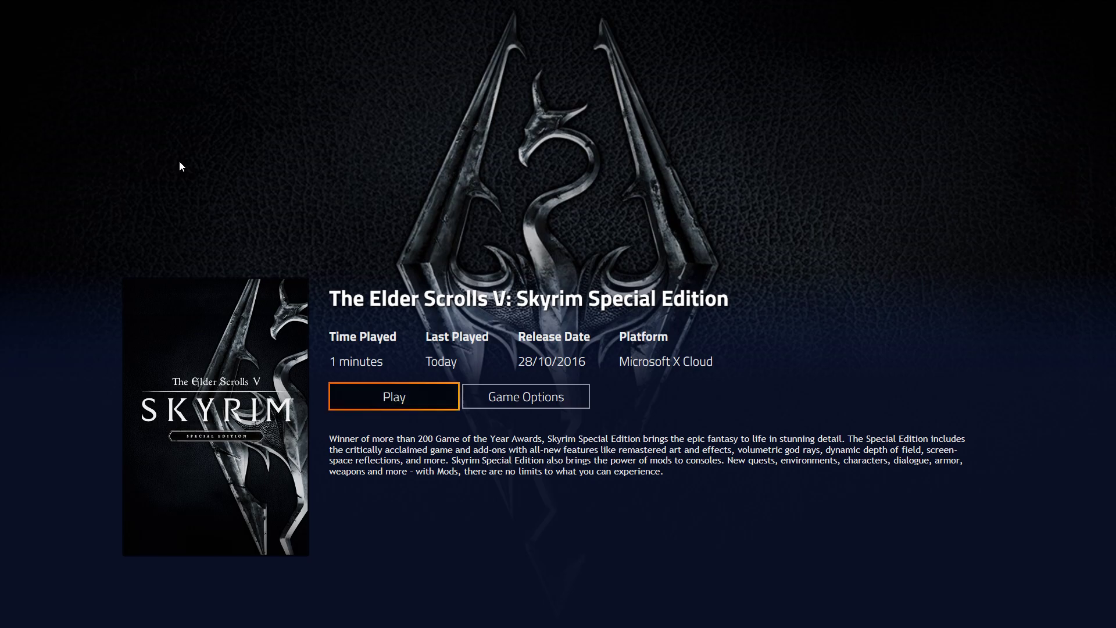
# Play Skyrim Special Edition in the browser, then close the running screen to the game grid.
pyautogui.click(394, 396)
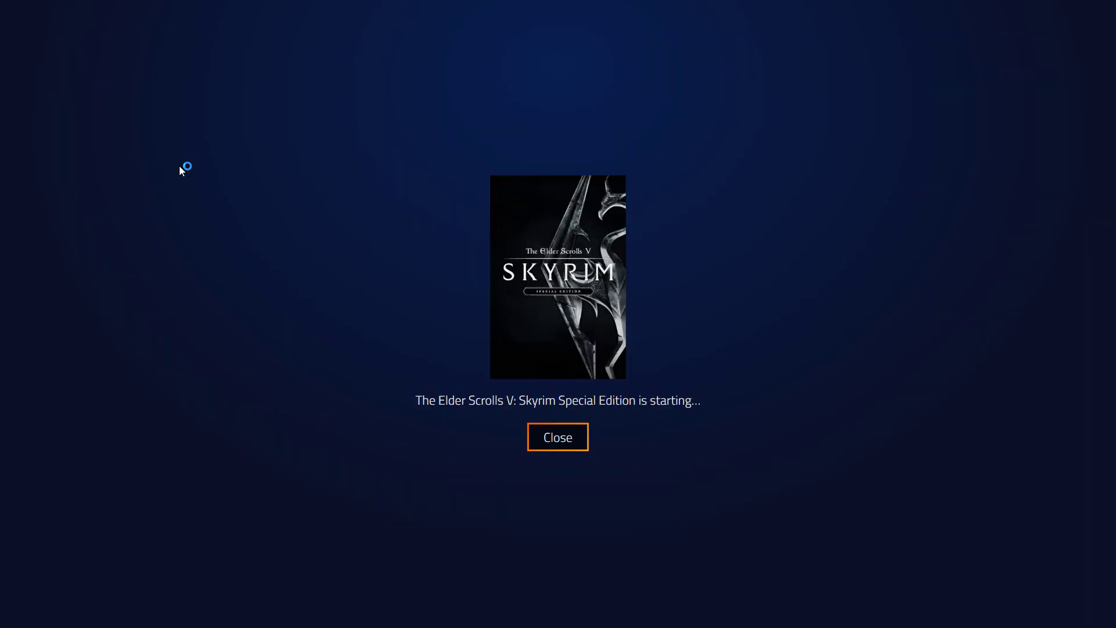
pyautogui.click(557, 438)
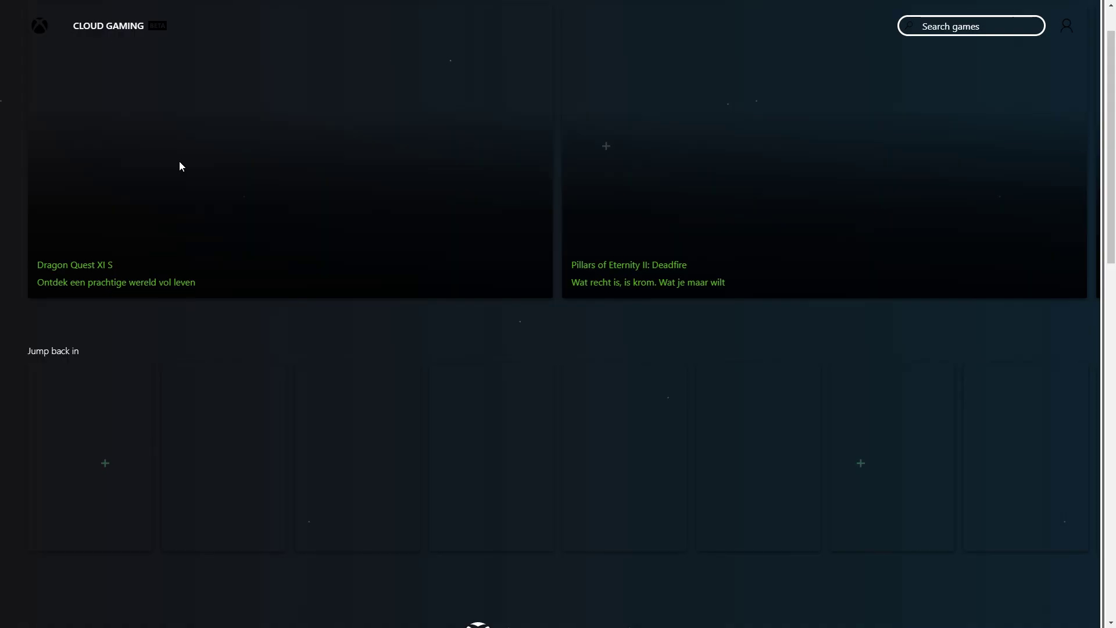
pyautogui.scroll(-3)
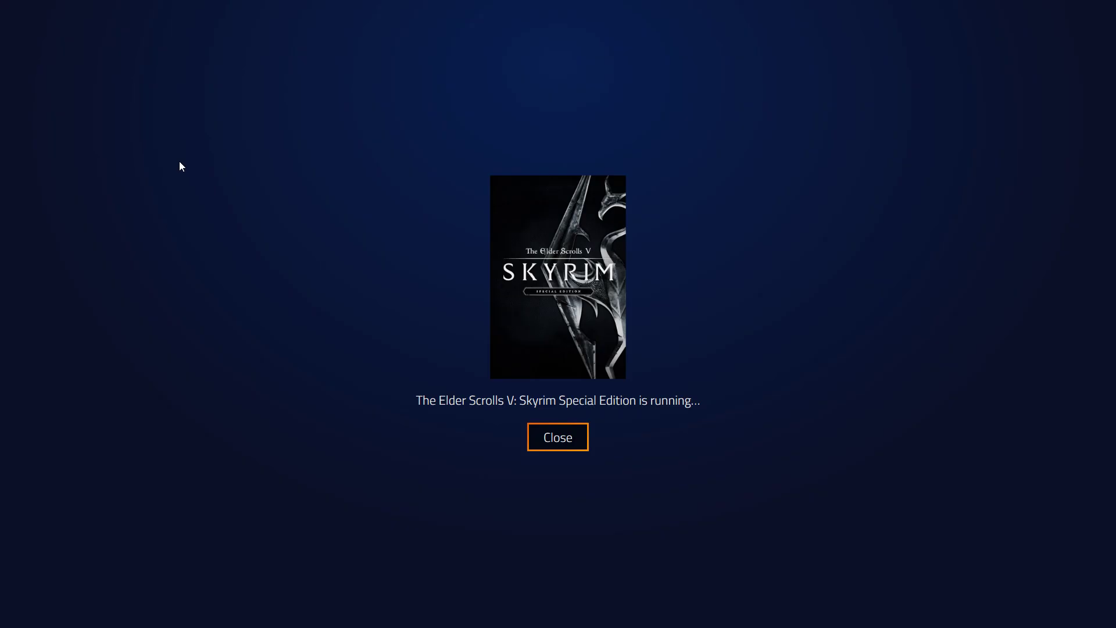
pyautogui.click(557, 437)
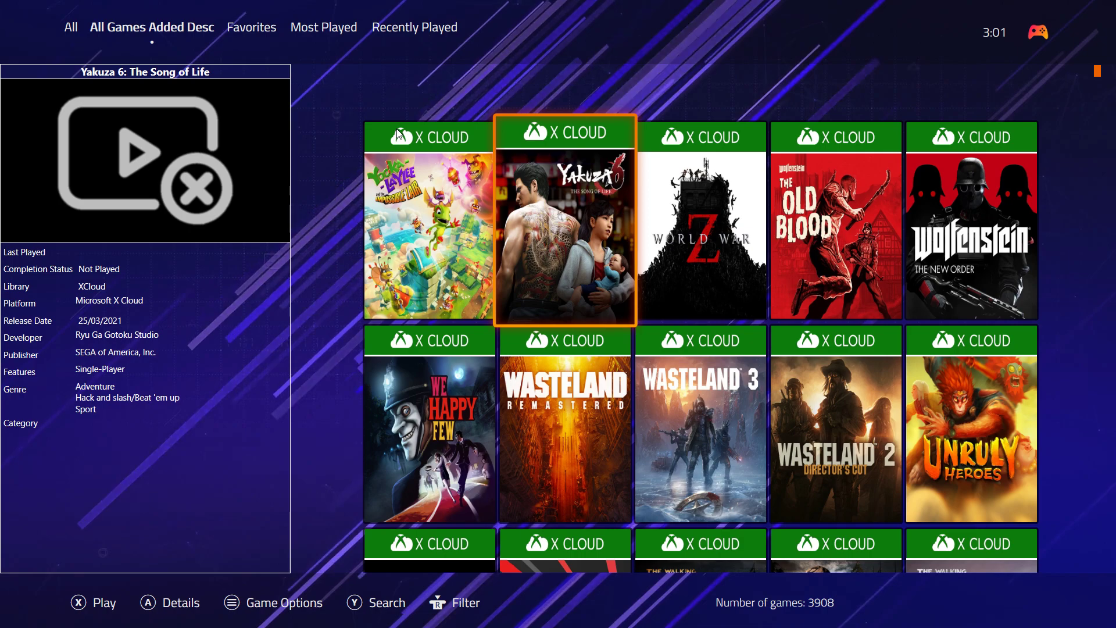
# Play Yakuza 6: The Song of Life, leave its cloud gaming page and close the running screen.
pyautogui.click(835, 424)
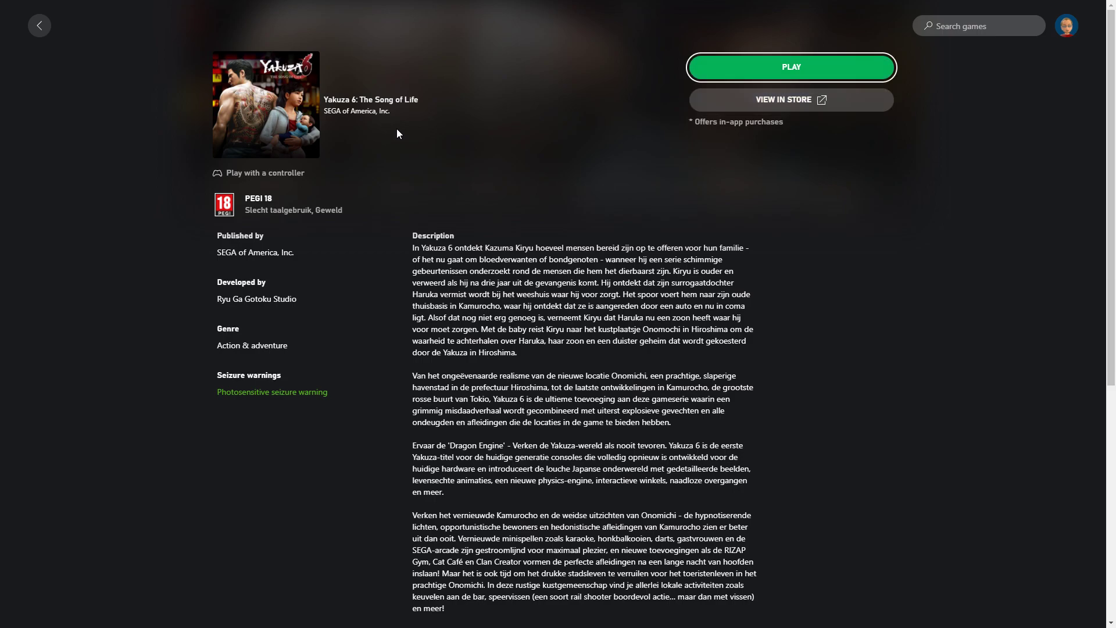
pyautogui.click(790, 67)
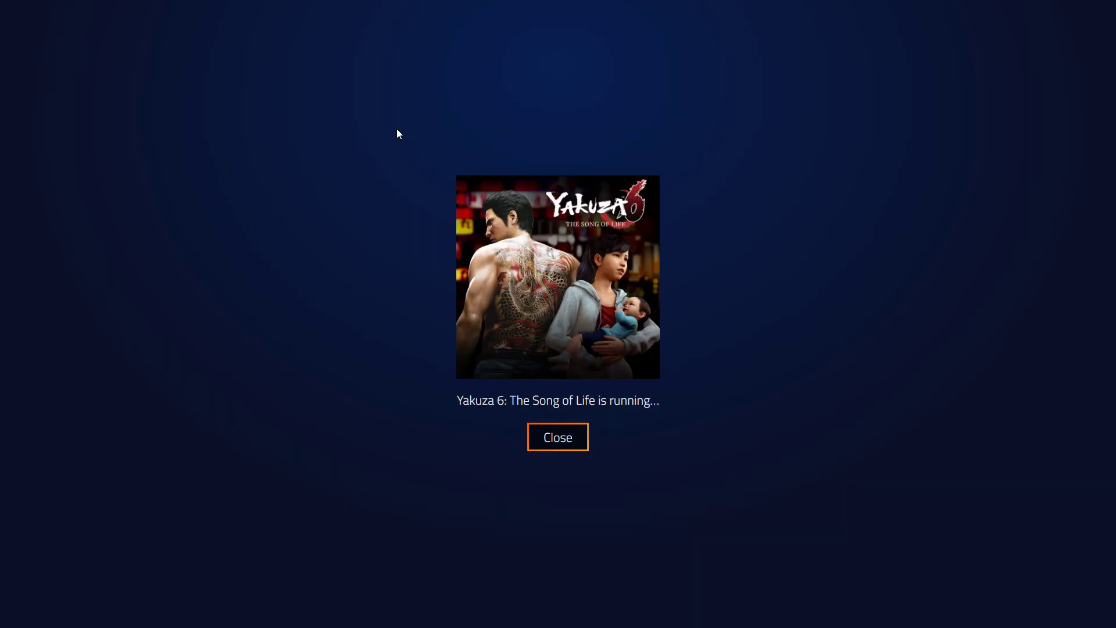
pyautogui.click(557, 438)
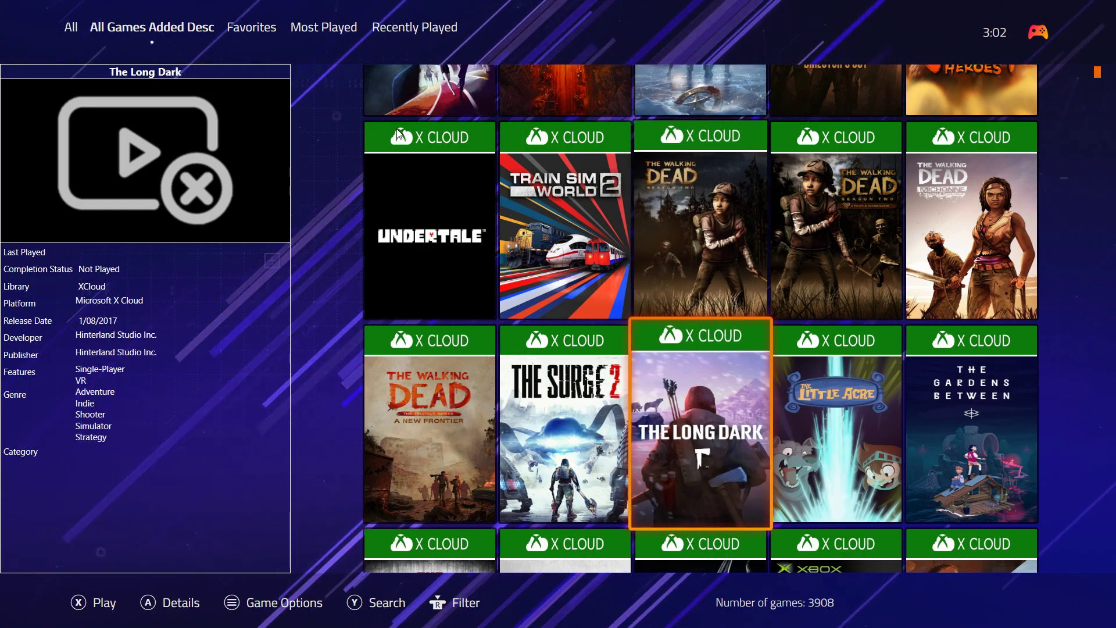
# Launch Skyrim Special Edition's Xbox Cloud Gaming page from the fullscreen grid, then leave it.
pyautogui.scroll(-3)
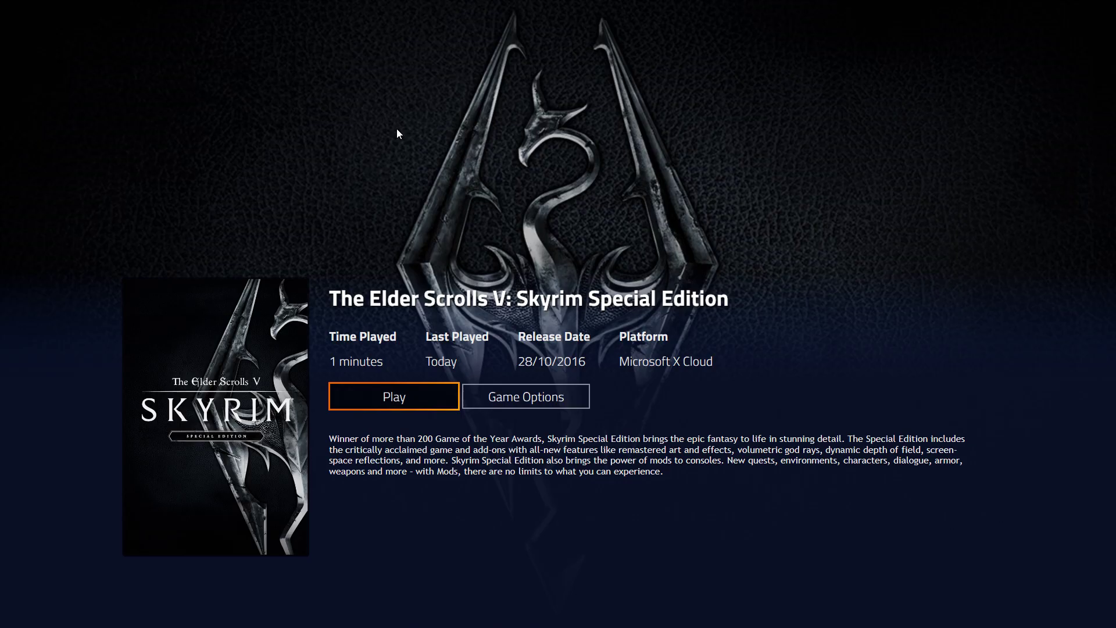
pyautogui.click(393, 397)
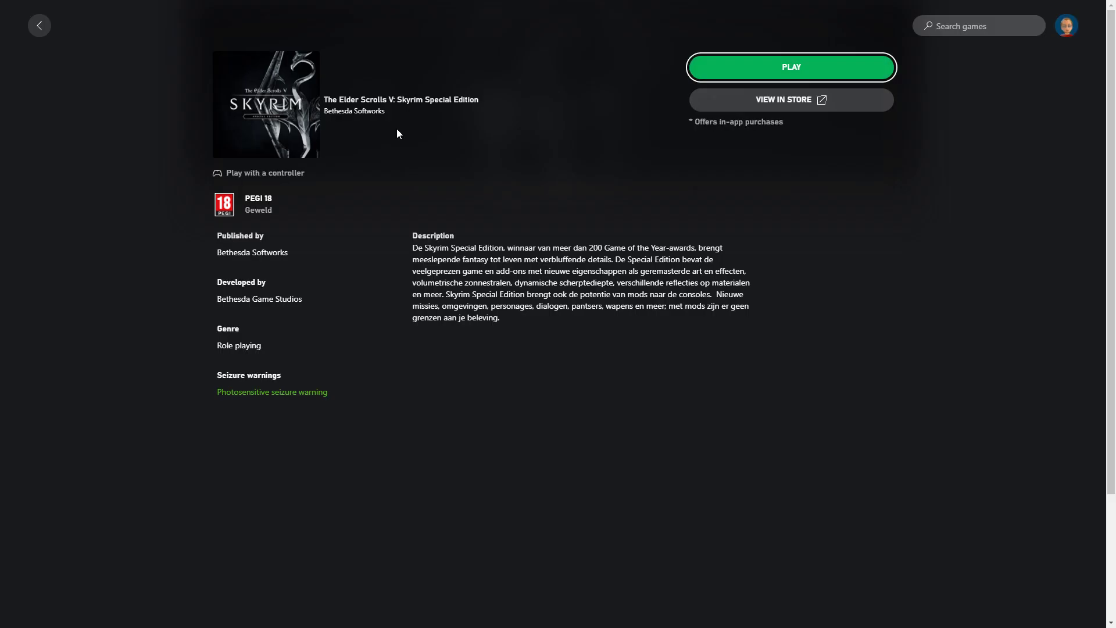
pyautogui.click(790, 66)
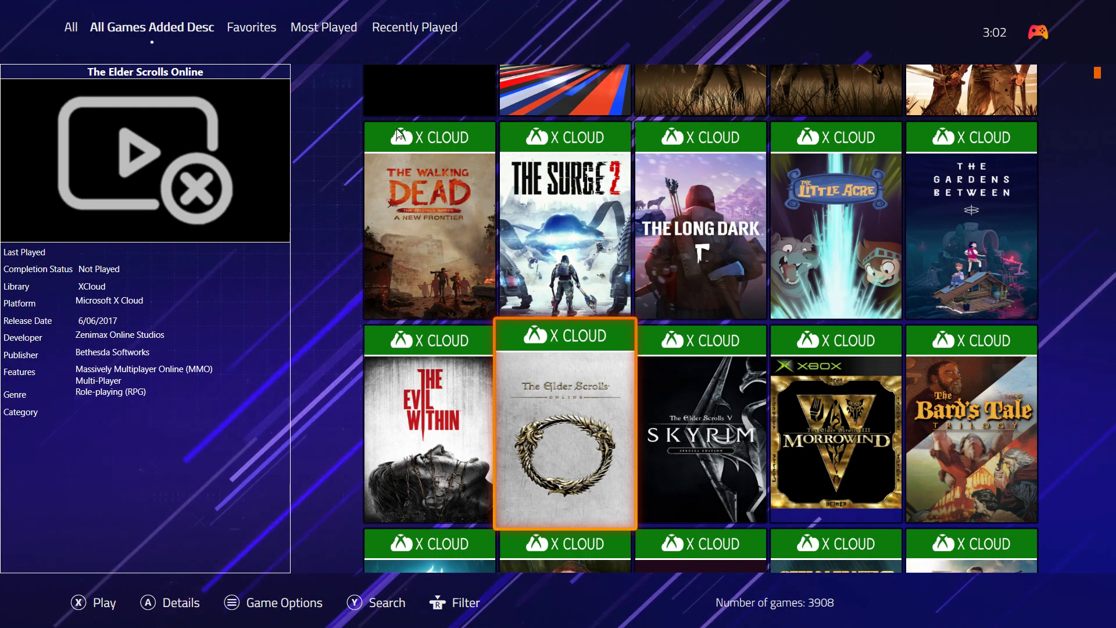
# Choose Switch to Desktop Mode from the fullscreen main menu.
pyautogui.click(1038, 33)
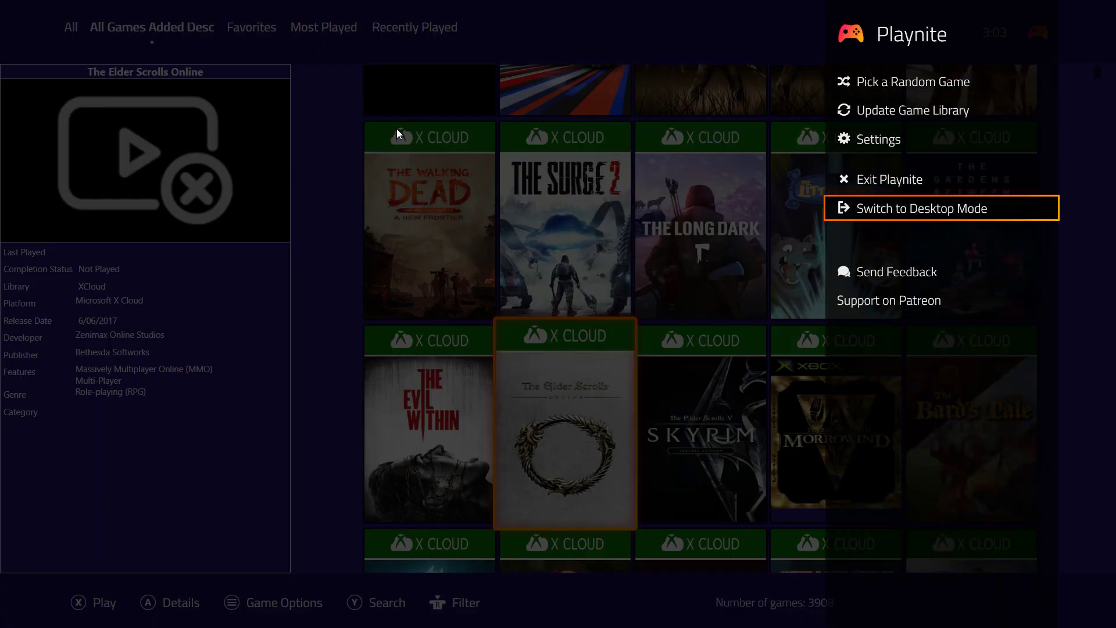
pyautogui.click(923, 208)
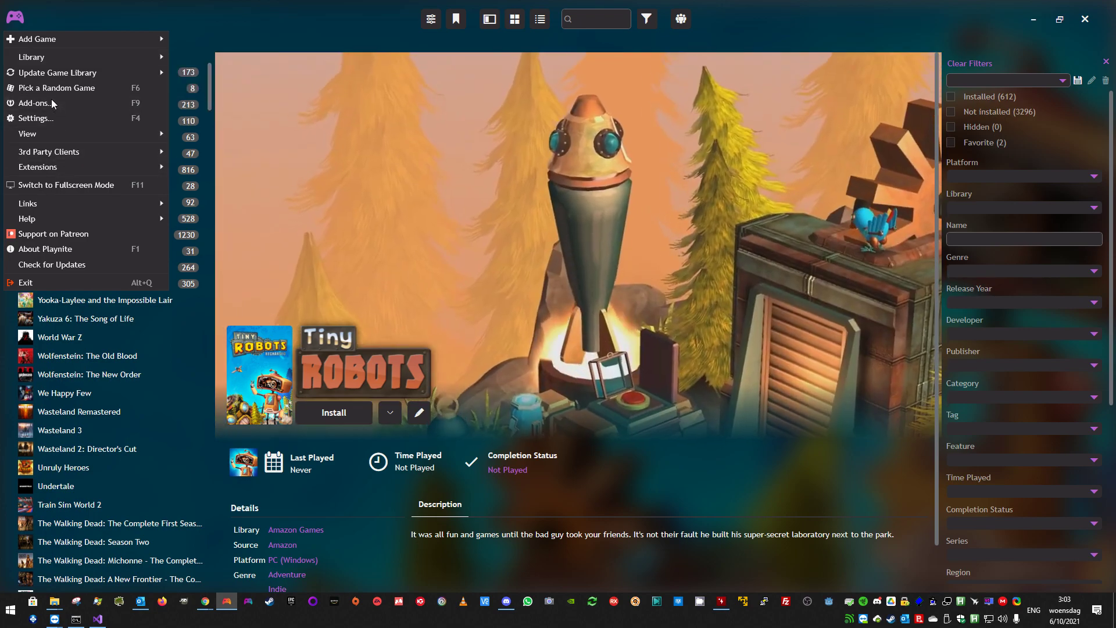
# Review XCloud settings in Add-ons — French (Belgium) metadata, 512x512 square covers, Chrome kiosk browser — and save.
pyautogui.click(38, 104)
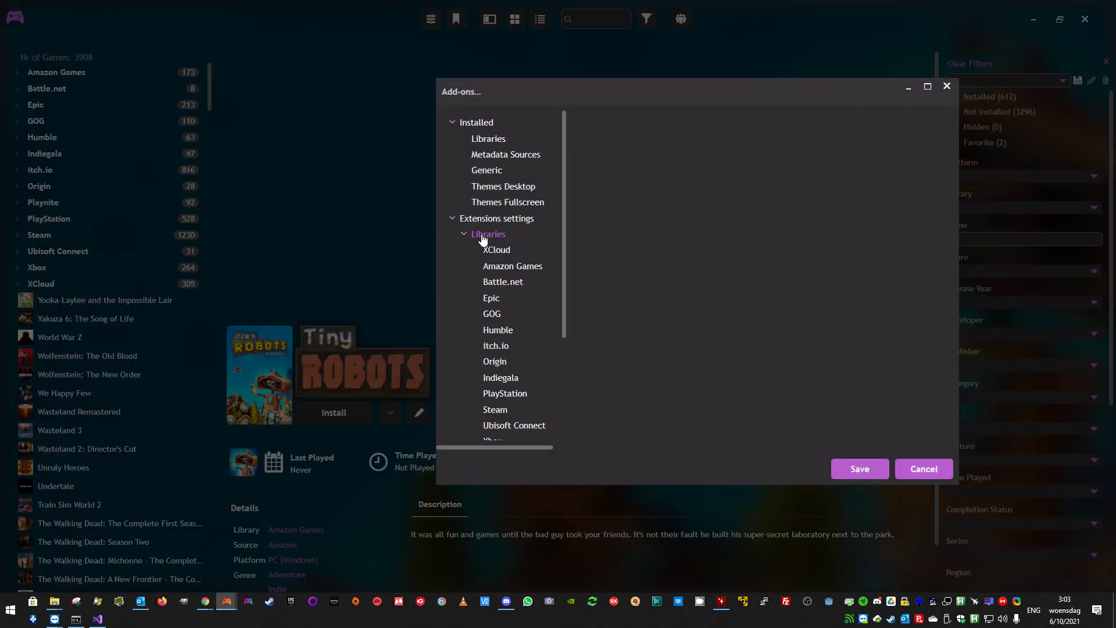
pyautogui.click(496, 250)
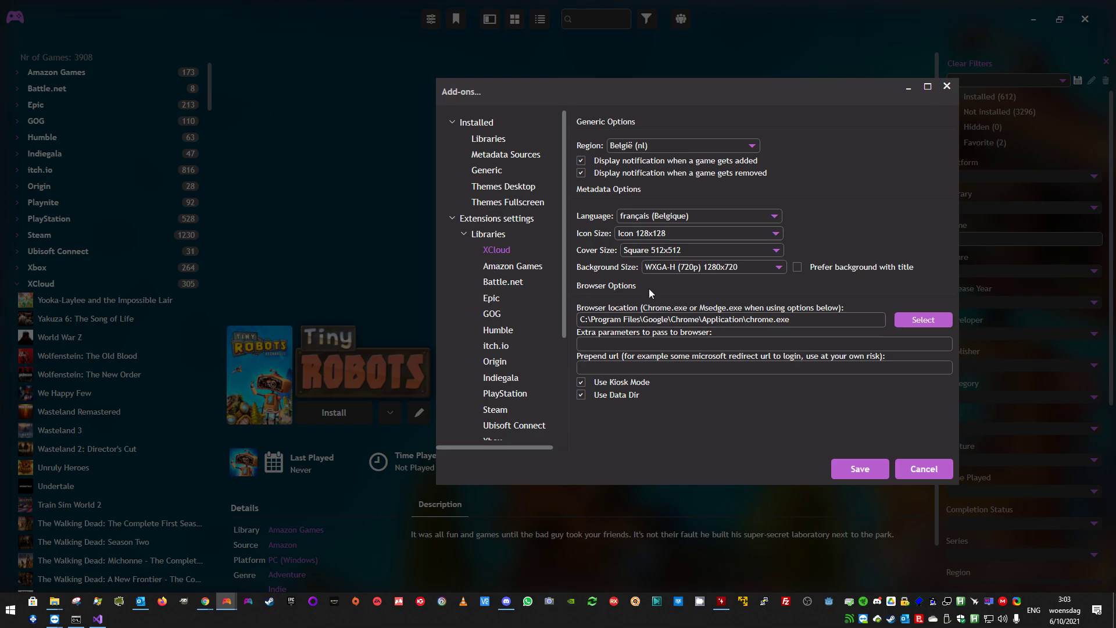
pyautogui.moveTo(624, 135)
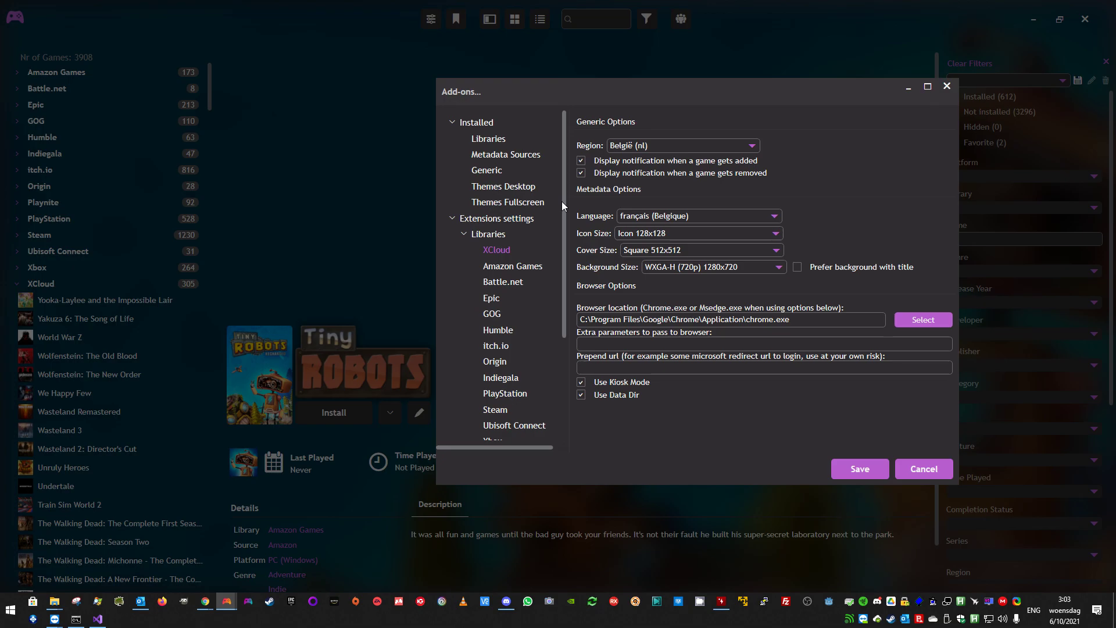
pyautogui.moveTo(523, 248)
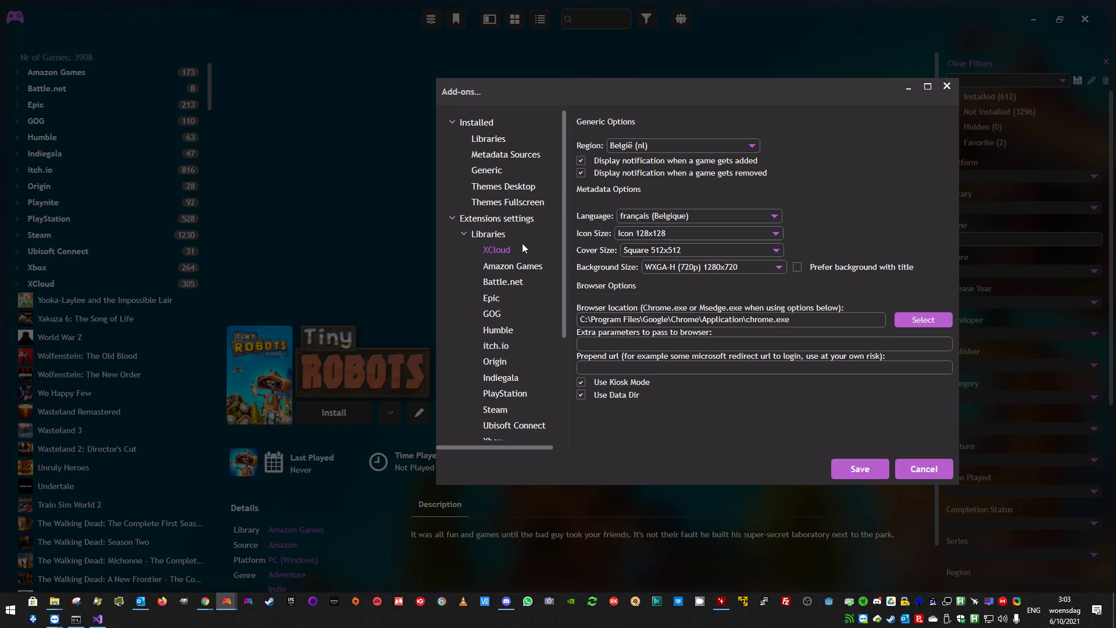
pyautogui.moveTo(861, 448)
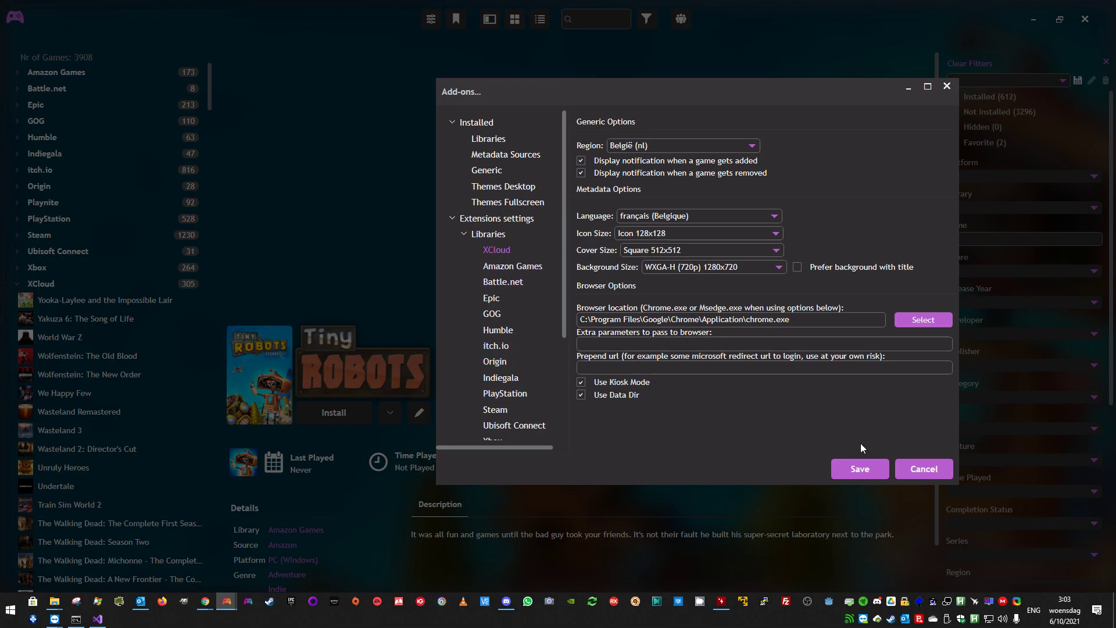
pyautogui.click(923, 468)
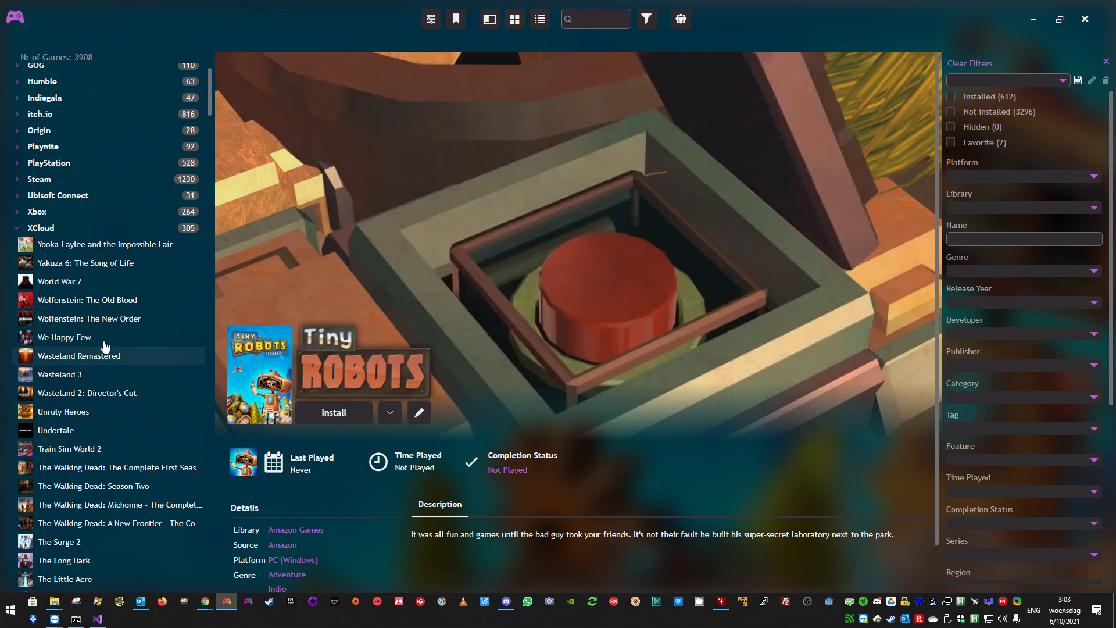
pyautogui.moveTo(97, 403)
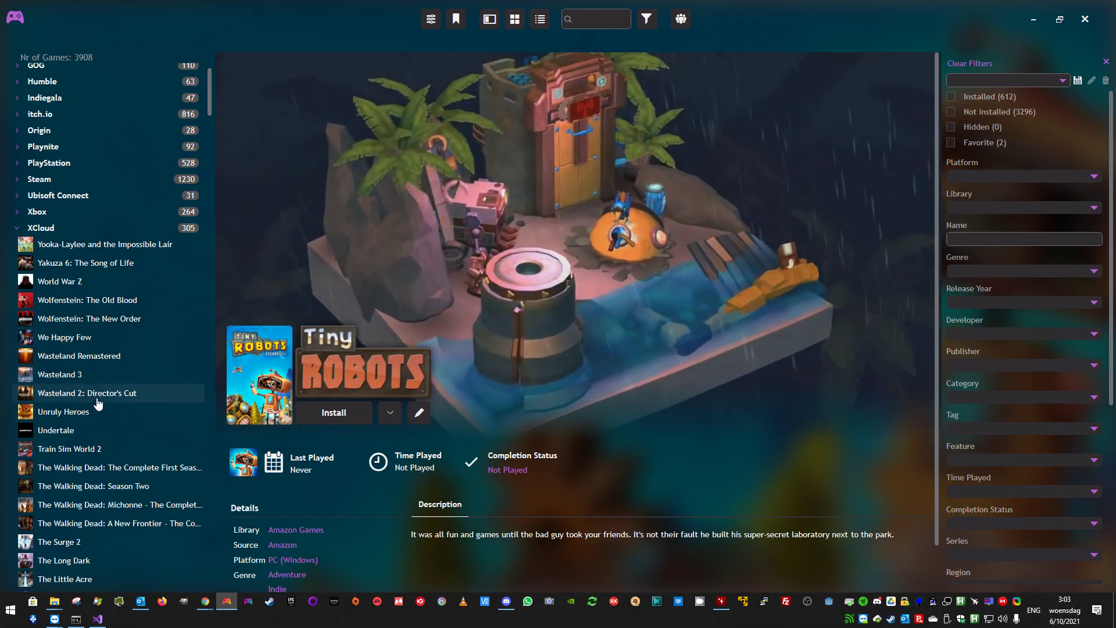